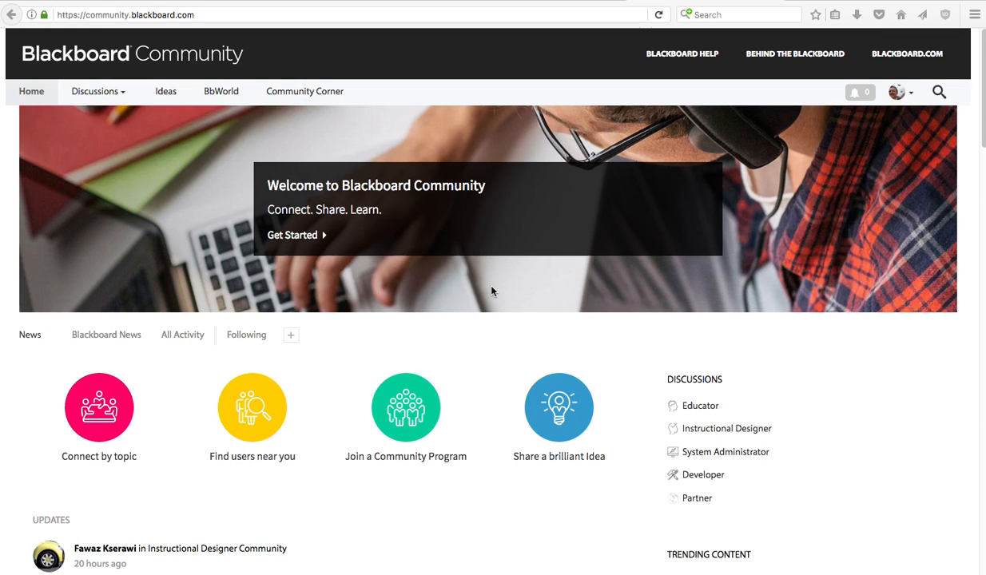
{"action": "mouse_move", "coordinate": [547, 217]}
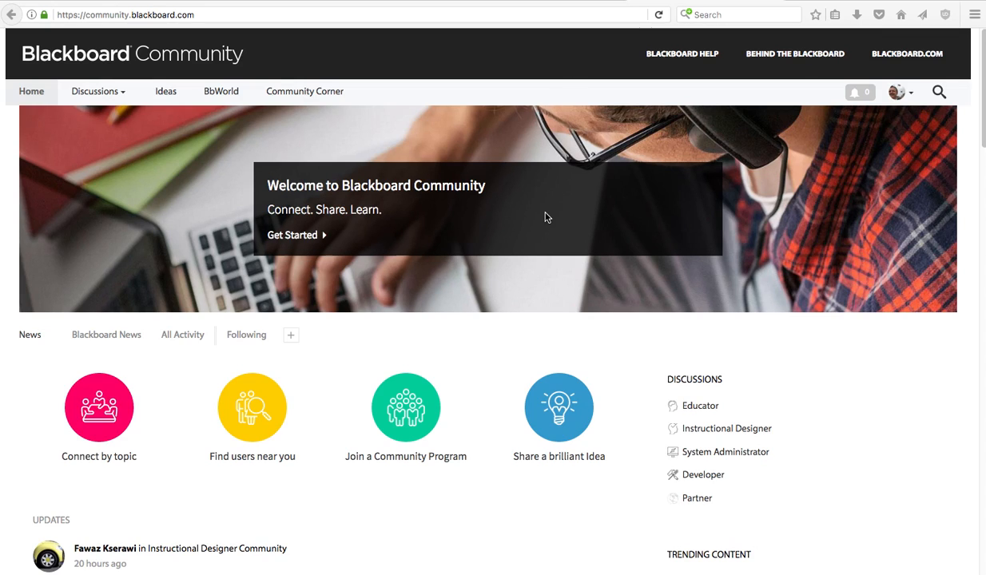
{"action": "mouse_move", "coordinate": [860, 126]}
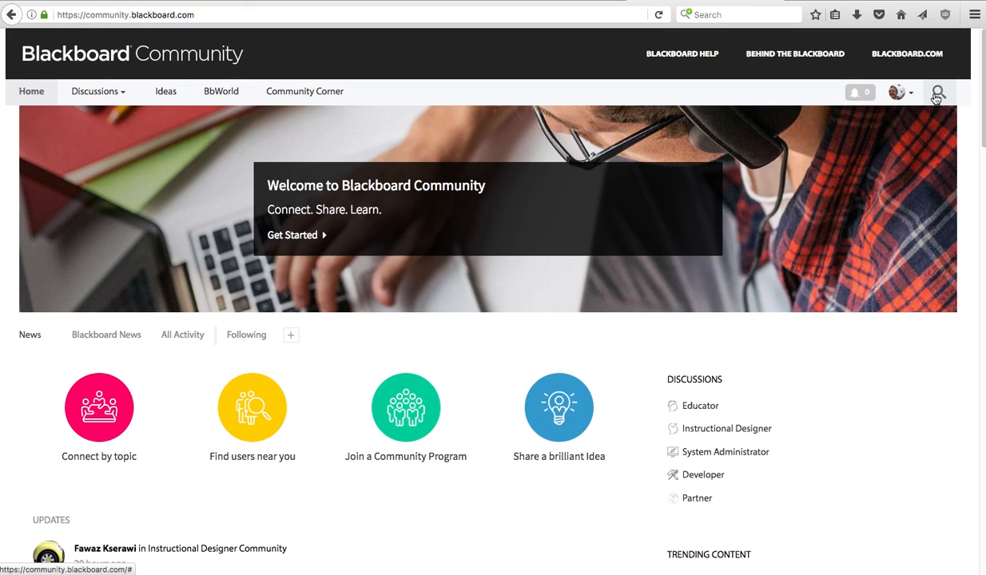
- Search Blackboard Community for 'gamification' to reach the Course Gamification Tools project page
{"action": "left_click", "coordinate": [938, 91]}
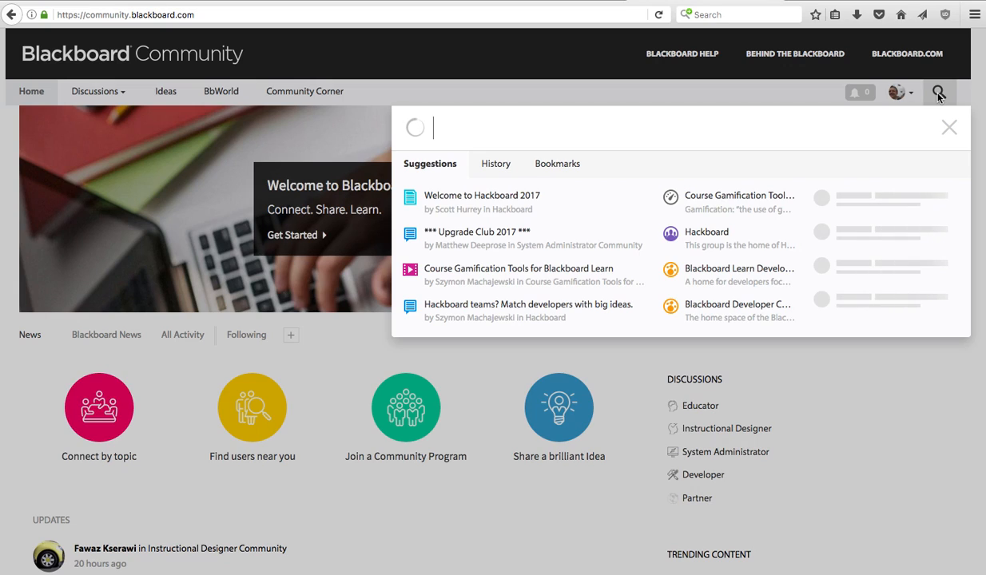
{"action": "type", "text": "gamificat"}
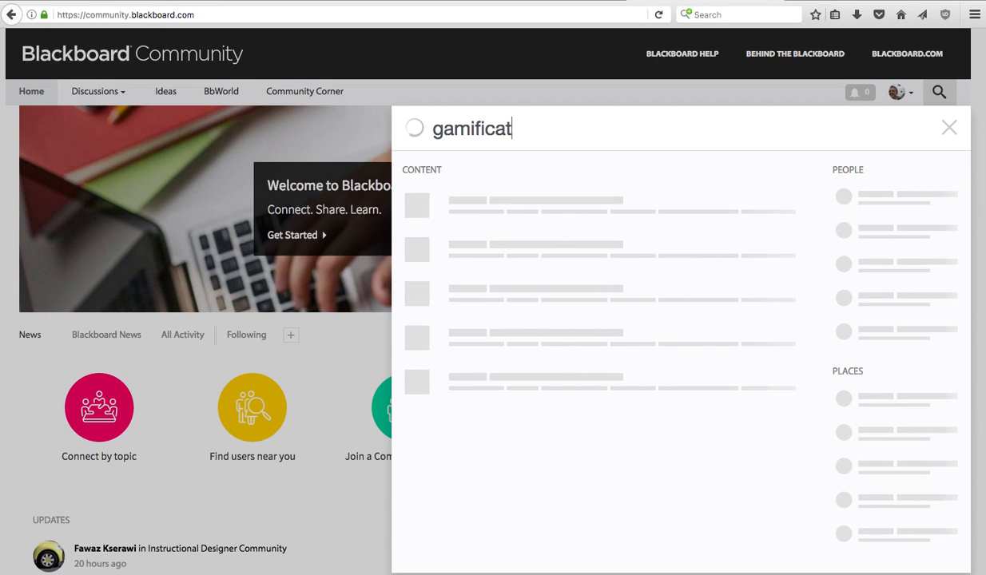
{"action": "type", "text": "ion"}
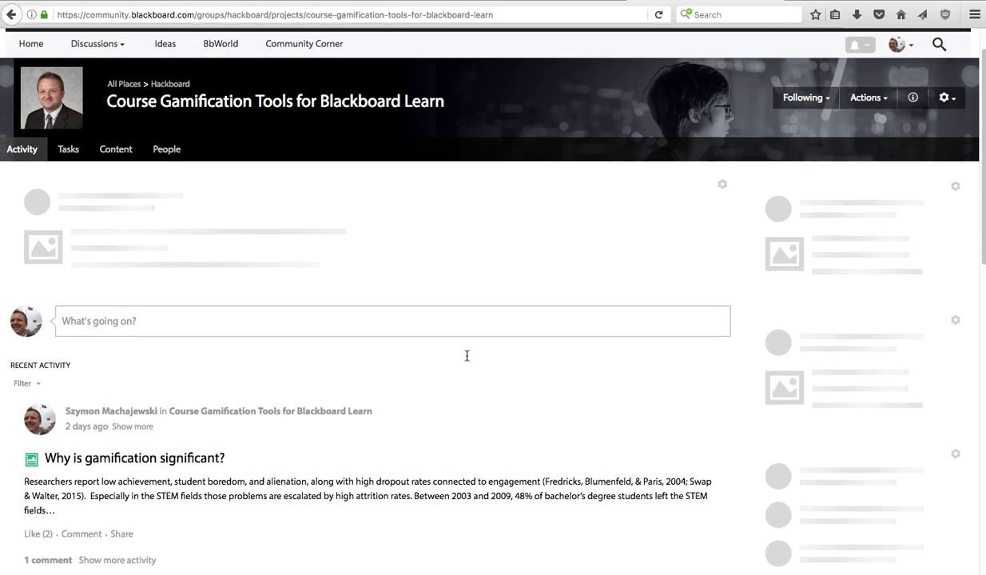
- Locate the video post's source code link and follow it to the coursegames GitHub repository
{"action": "scroll", "scroll_direction": "down", "scroll_amount": 3}
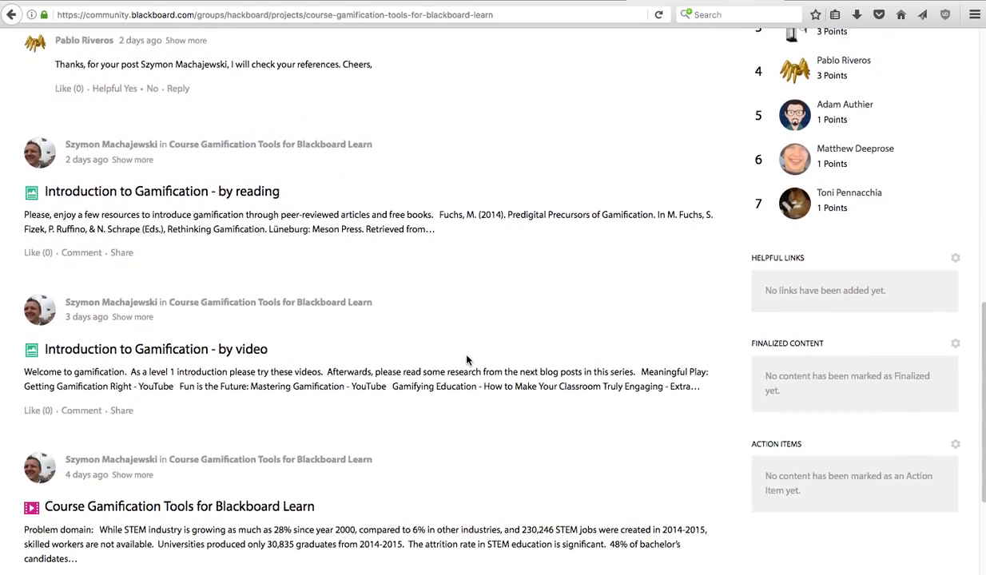
{"action": "scroll", "scroll_direction": "down", "scroll_amount": 3}
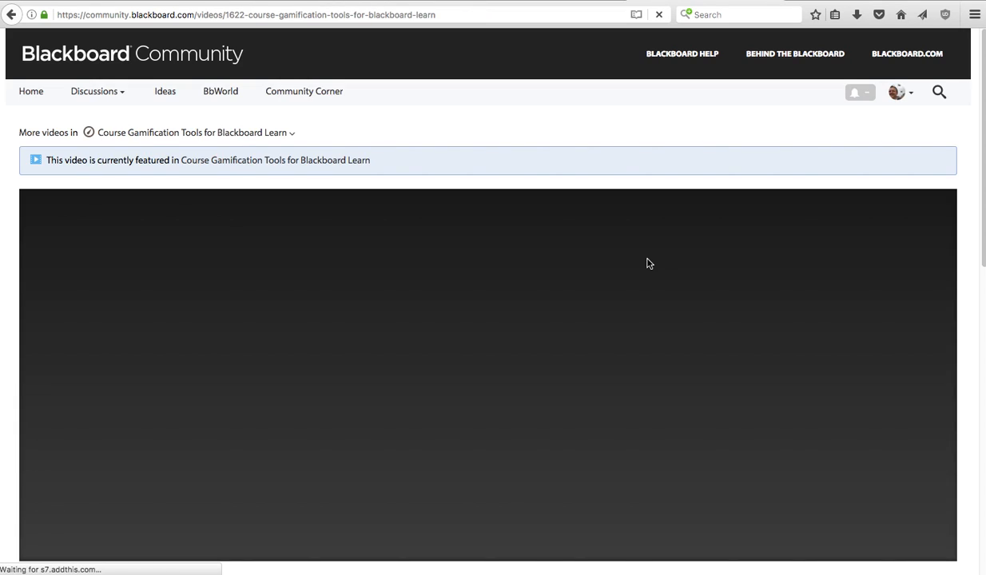
{"action": "scroll", "scroll_direction": "down", "scroll_amount": 3}
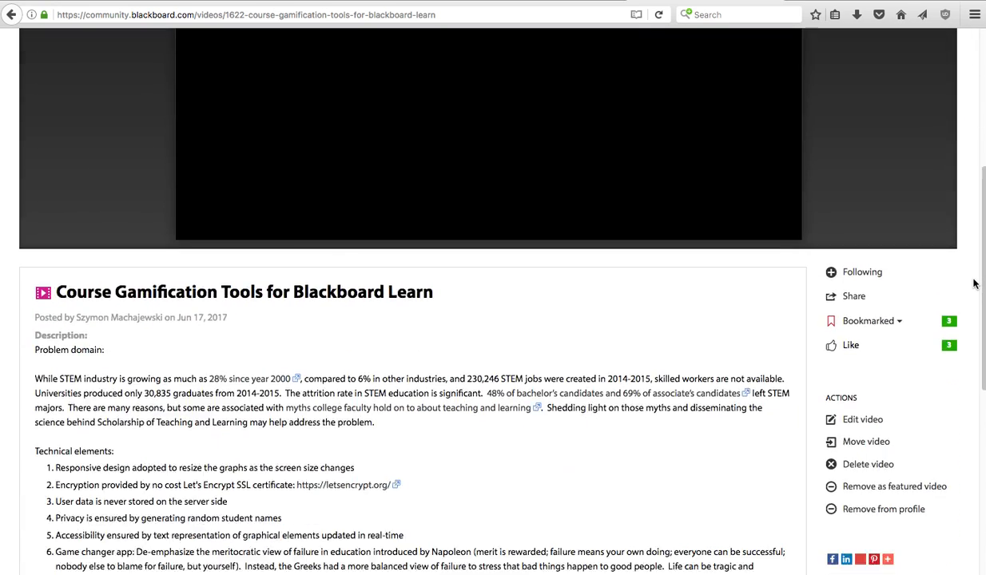
{"action": "scroll", "scroll_direction": "down", "scroll_amount": 3}
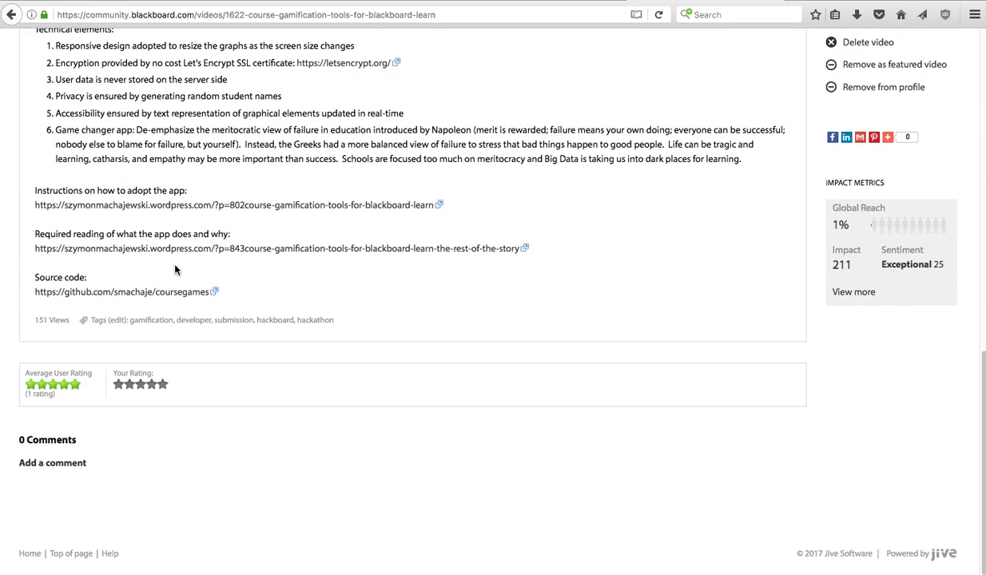
{"action": "left_click", "coordinate": [124, 291]}
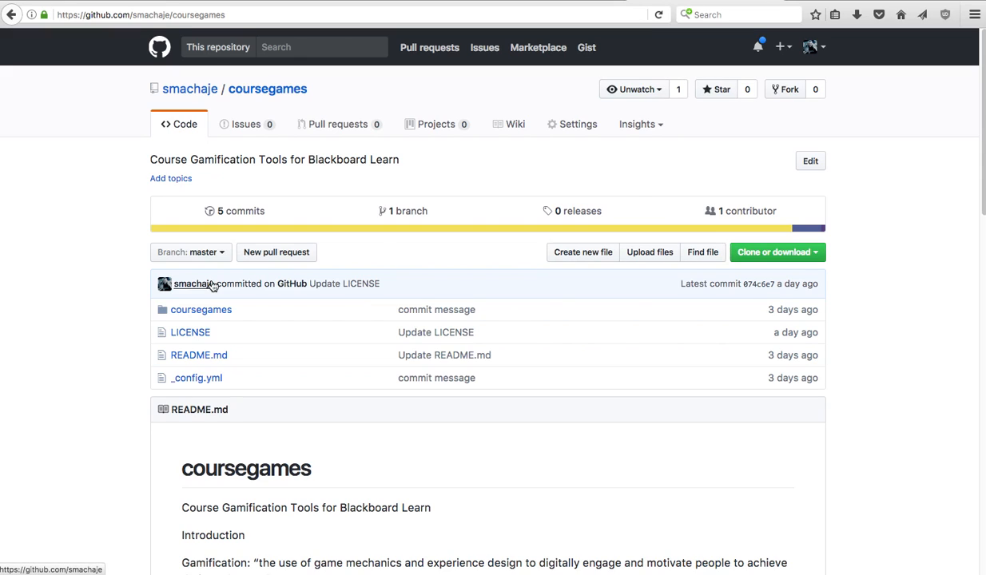
{"action": "mouse_move", "coordinate": [201, 310]}
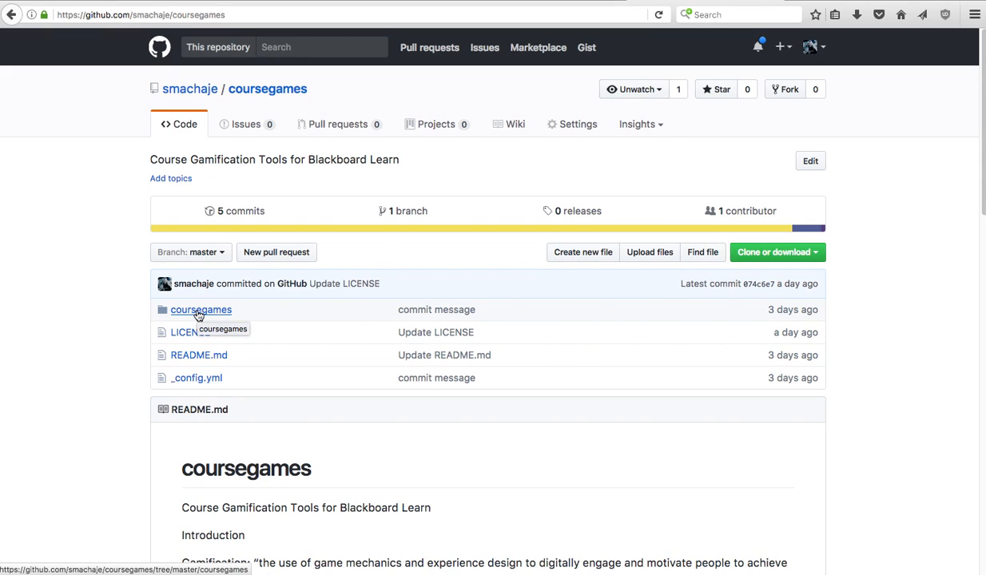
{"action": "mouse_move", "coordinate": [238, 311]}
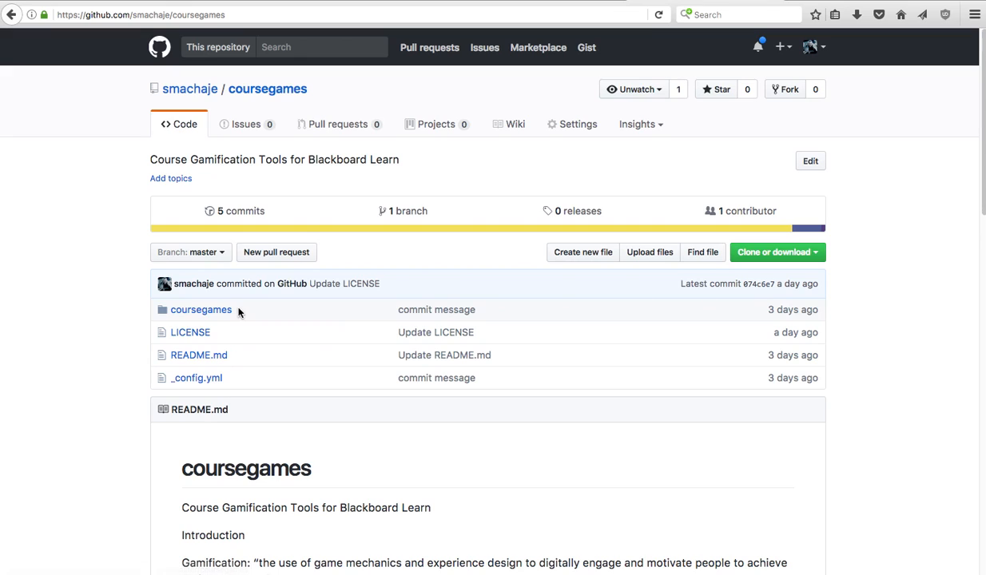
{"action": "mouse_move", "coordinate": [634, 316]}
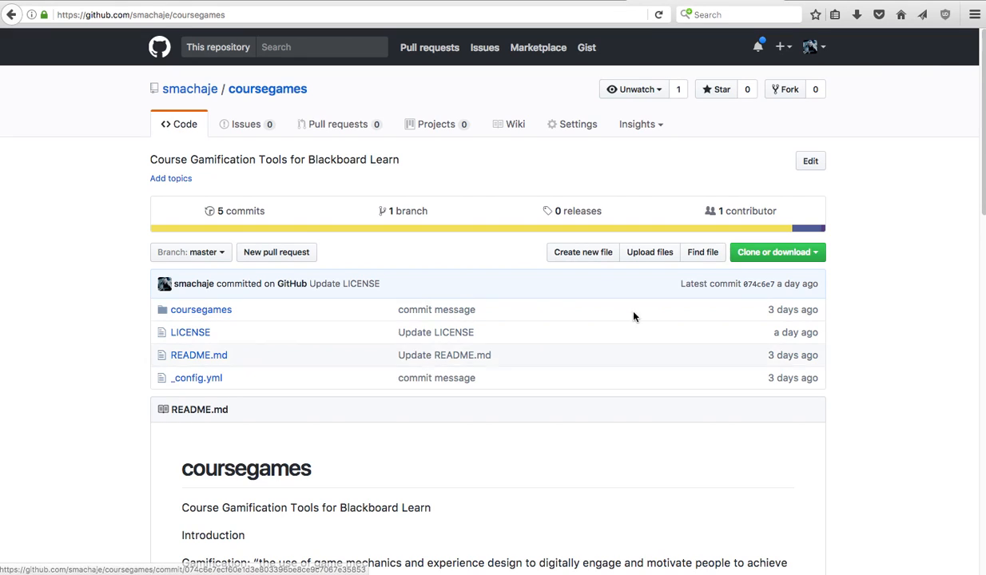
- Download the coursegames repository as a ZIP and save the file
{"action": "left_click", "coordinate": [773, 253]}
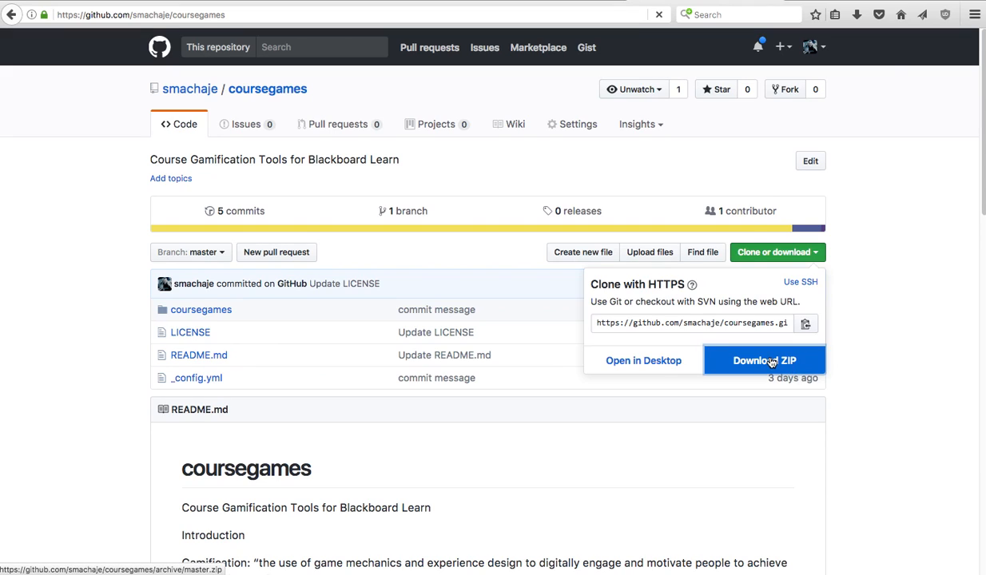
{"action": "left_click", "coordinate": [765, 361]}
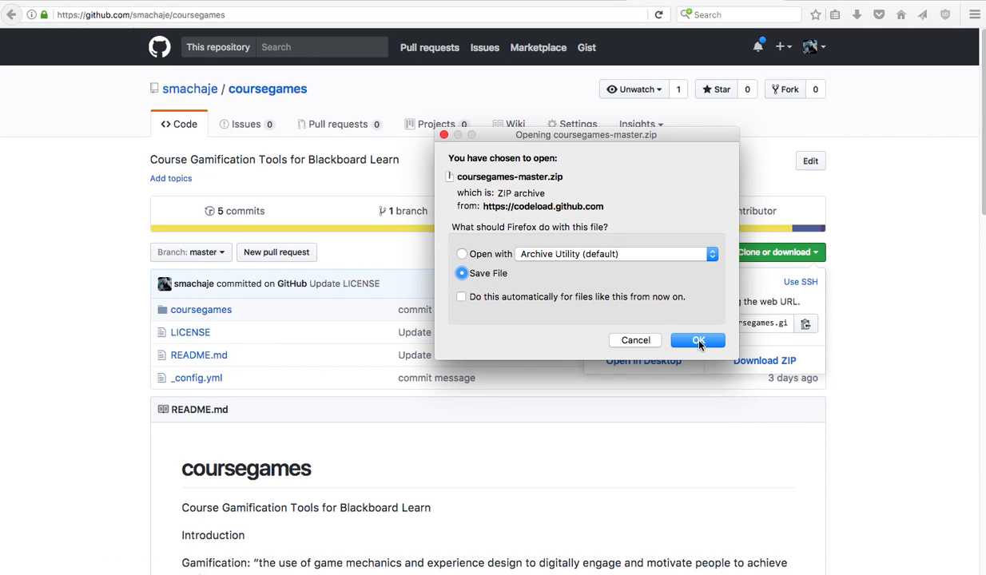
{"action": "left_click", "coordinate": [697, 340]}
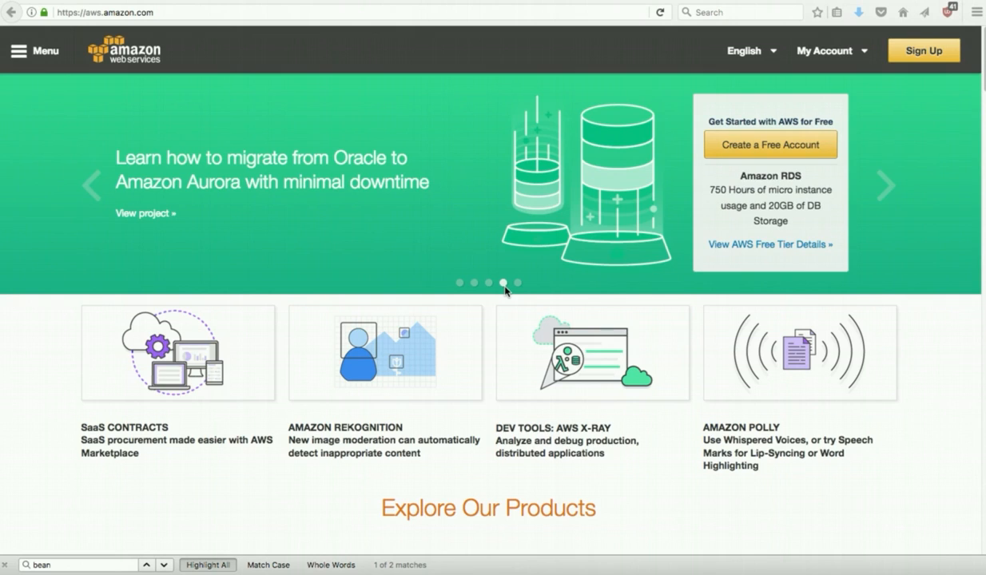
{"action": "mouse_move", "coordinate": [111, 19]}
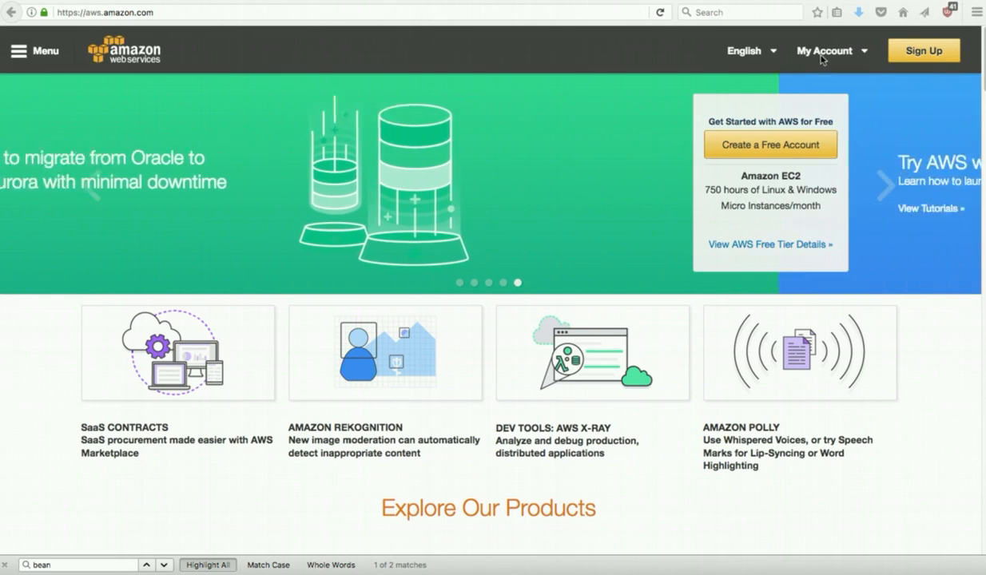
- Enter the AWS Management Console via My Account and launch Elastic Beanstalk from recently visited services
{"action": "left_click", "coordinate": [825, 50]}
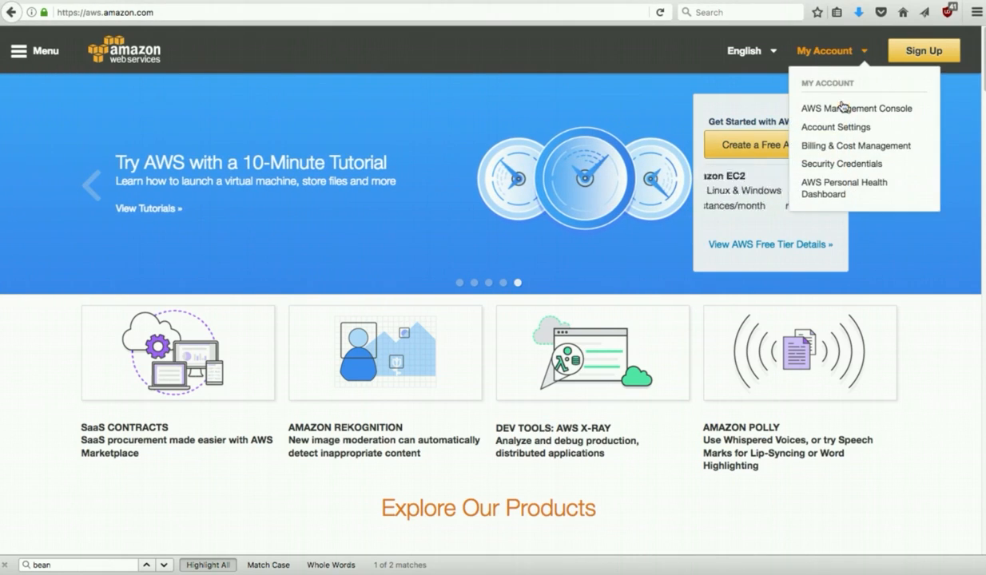
{"action": "left_click", "coordinate": [856, 108]}
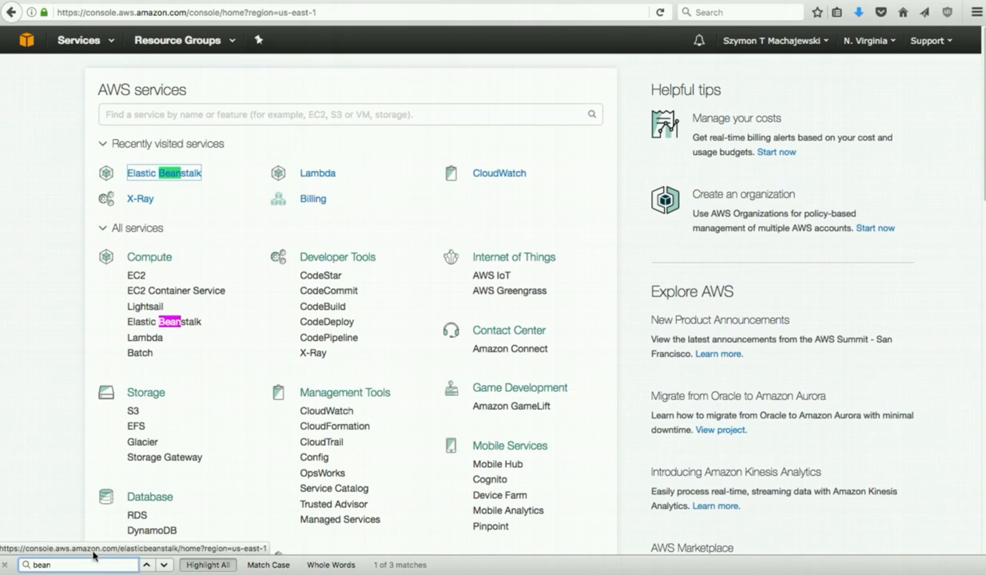
{"action": "mouse_move", "coordinate": [163, 321]}
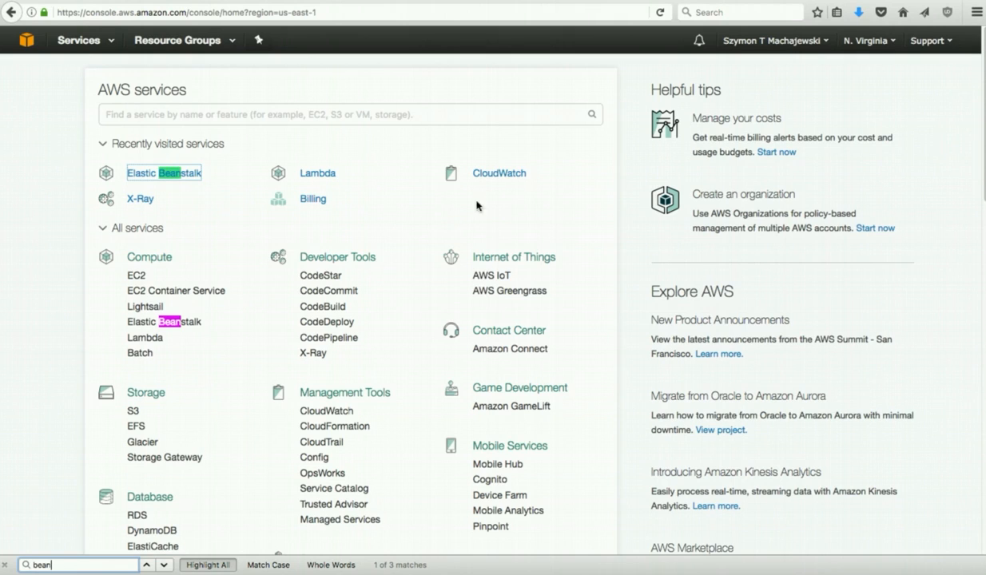
{"action": "left_click", "coordinate": [163, 173]}
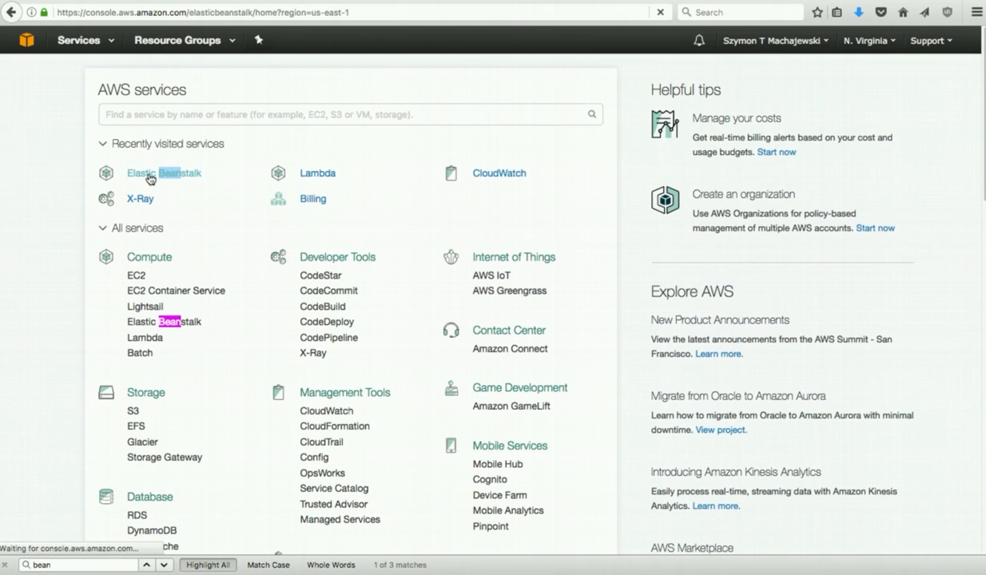
{"action": "left_click", "coordinate": [163, 173]}
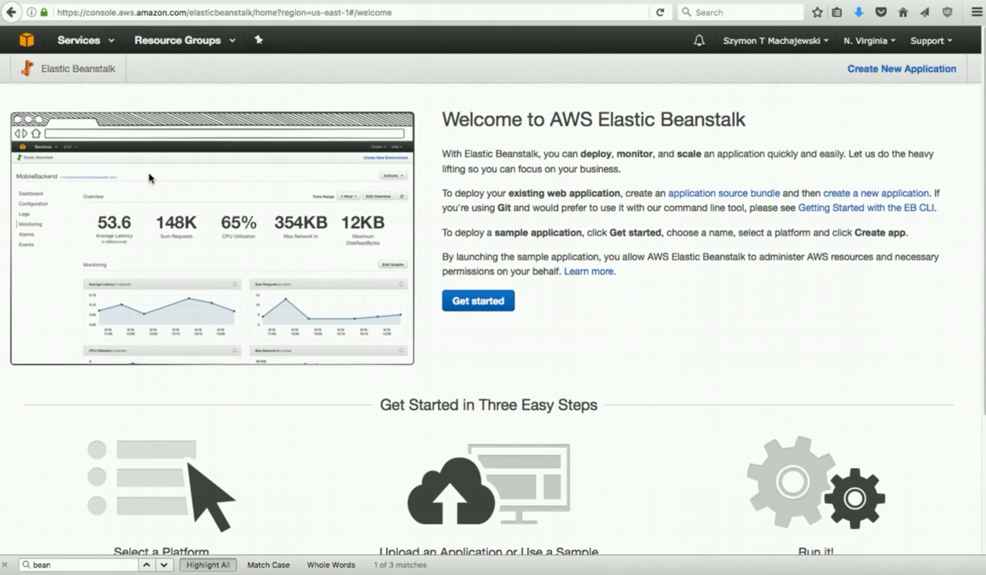
- Start a new web app and name it CourseGames
{"action": "left_click", "coordinate": [478, 301]}
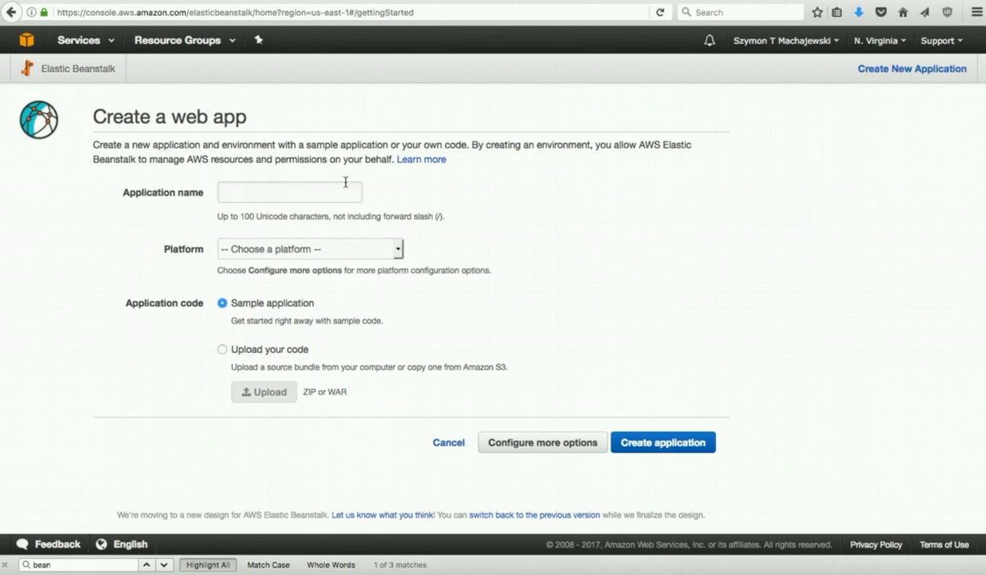
{"action": "left_click", "coordinate": [289, 192]}
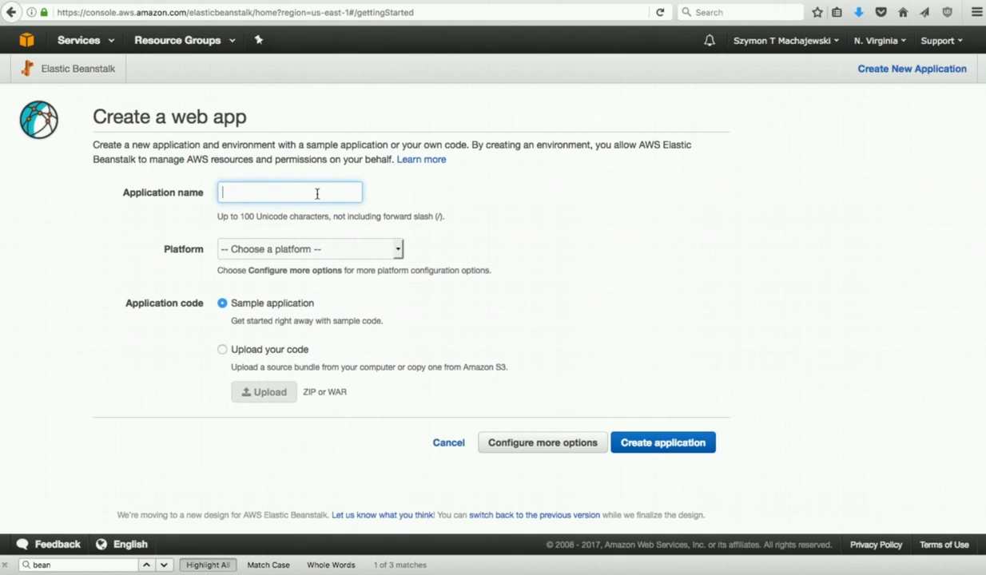
{"action": "type", "text": "Course"}
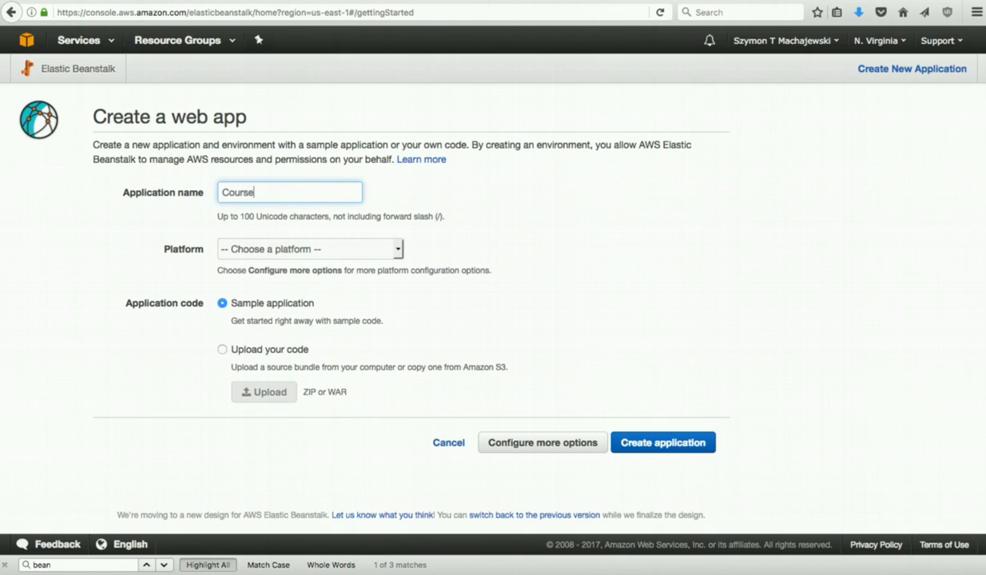
{"action": "type", "text": "Games"}
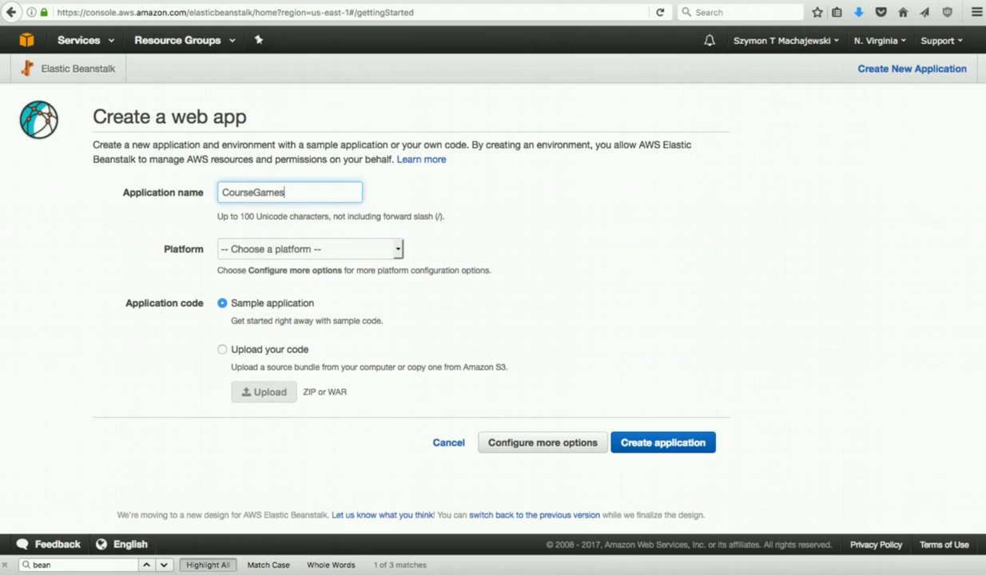
- Choose the PHP platform and select uploading own code instead of the sample
{"action": "left_click", "coordinate": [310, 250]}
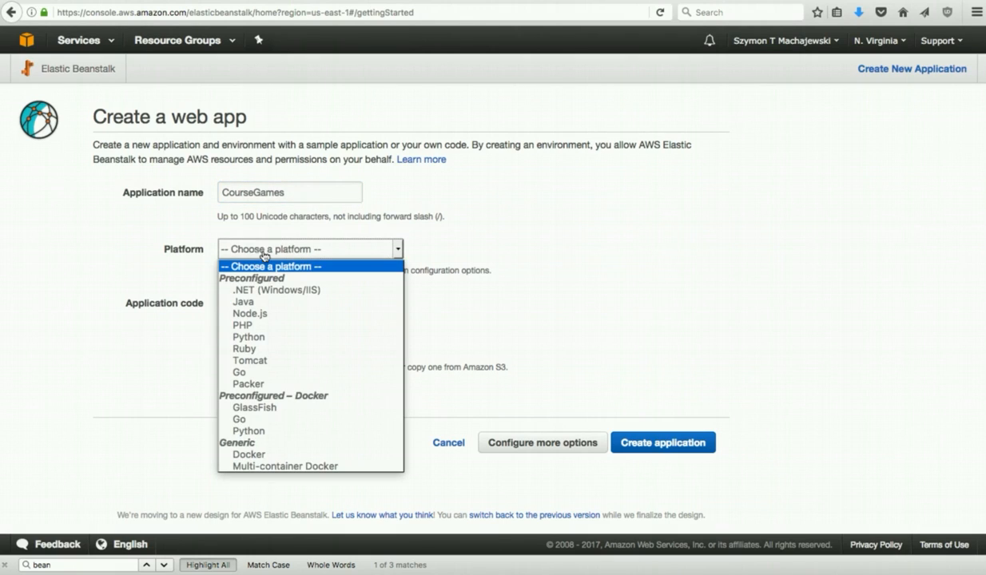
{"action": "mouse_move", "coordinate": [310, 324]}
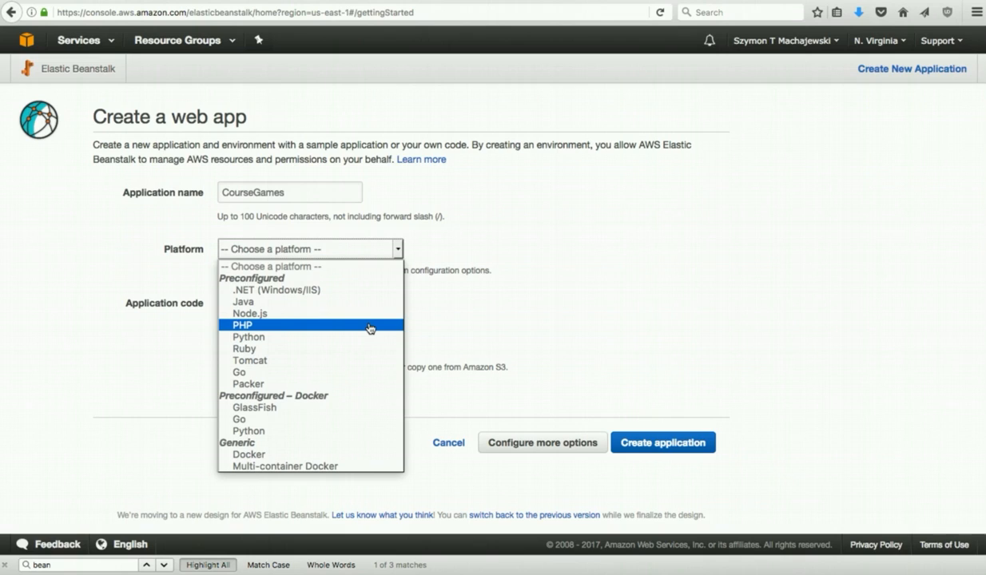
{"action": "left_click", "coordinate": [243, 326]}
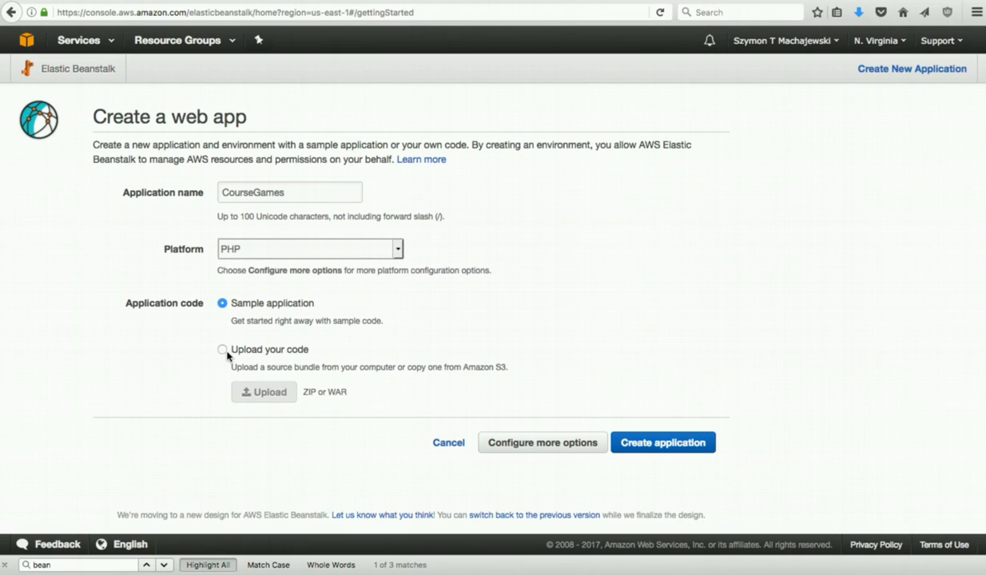
{"action": "left_click", "coordinate": [224, 348]}
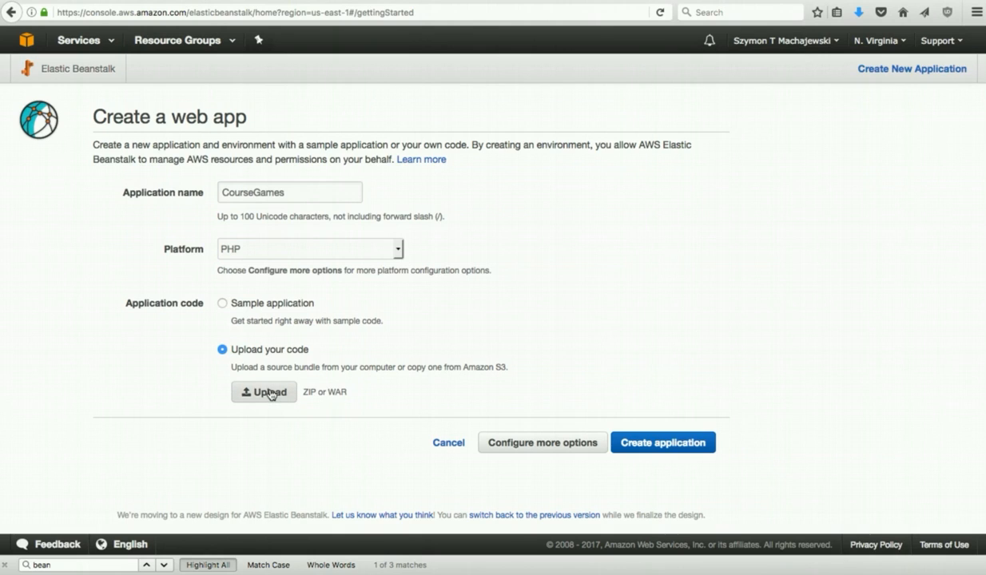
{"action": "left_click", "coordinate": [264, 391]}
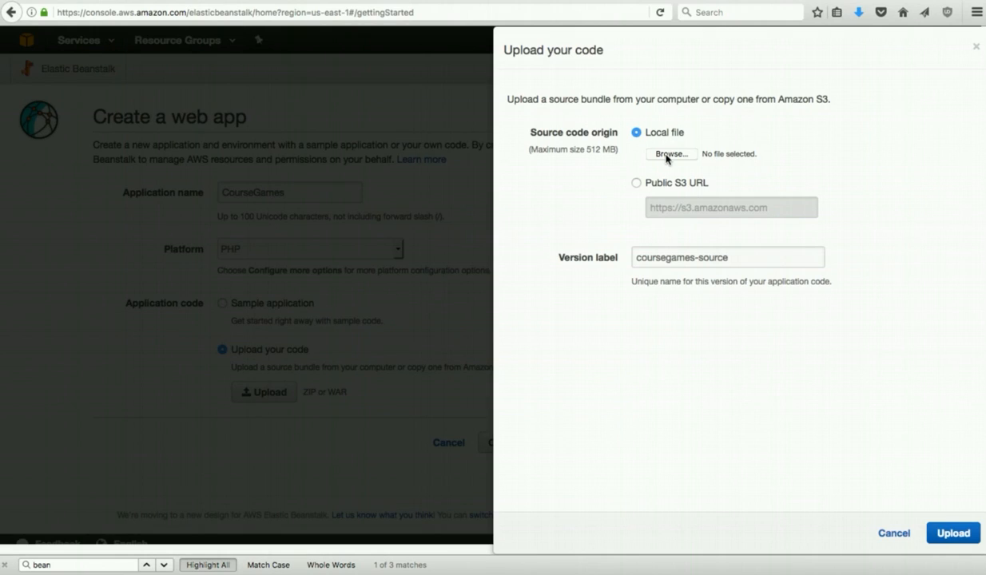
- Browse to the Downloads folder to pick the zip as the coursegames-source bundle
{"action": "left_click", "coordinate": [672, 154]}
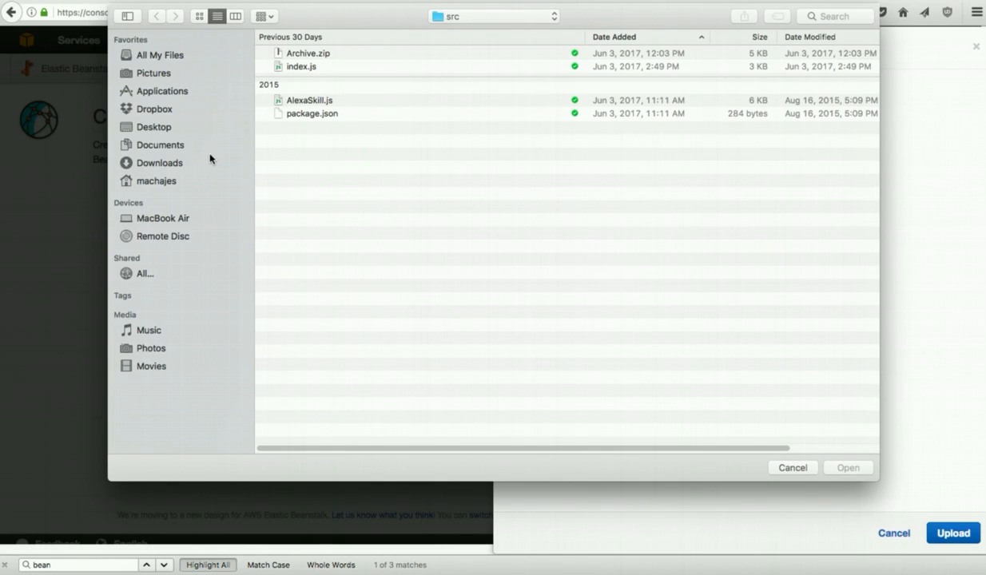
{"action": "left_click", "coordinate": [160, 163]}
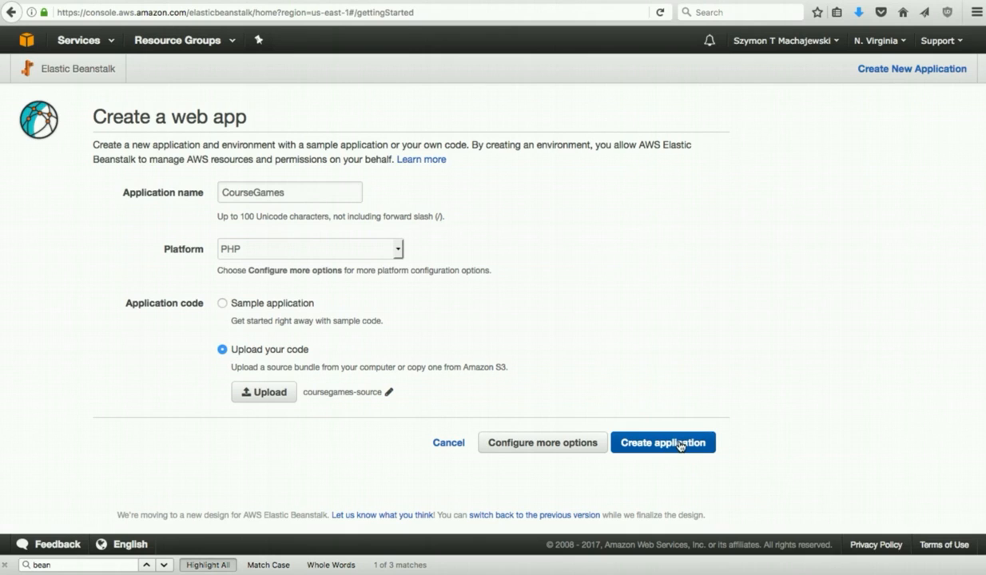
- Submit Create application to launch CourseGames with its Sample-env-1 environment
{"action": "left_click", "coordinate": [661, 443]}
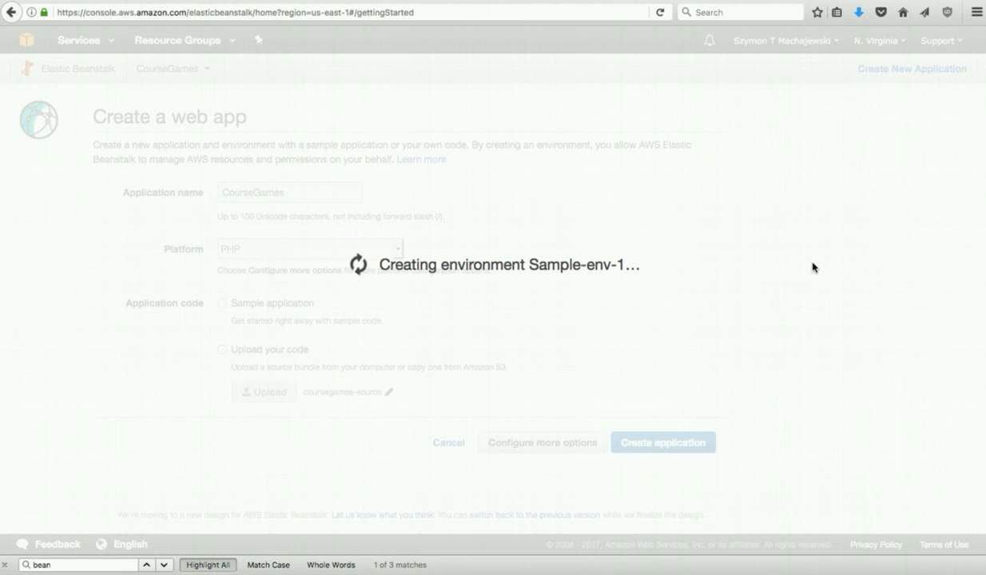
{"action": "left_click", "coordinate": [662, 442]}
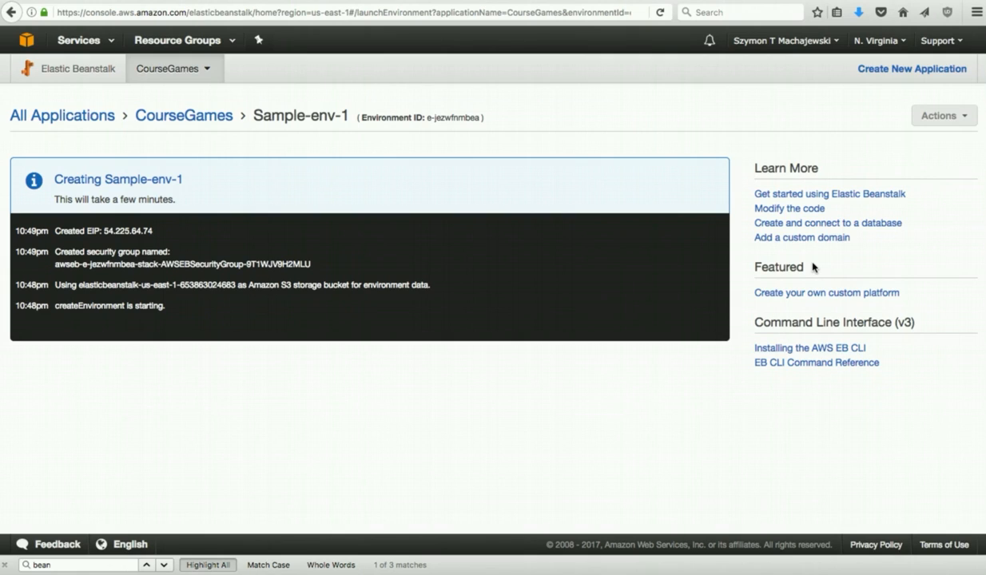
{"action": "mouse_move", "coordinate": [729, 325]}
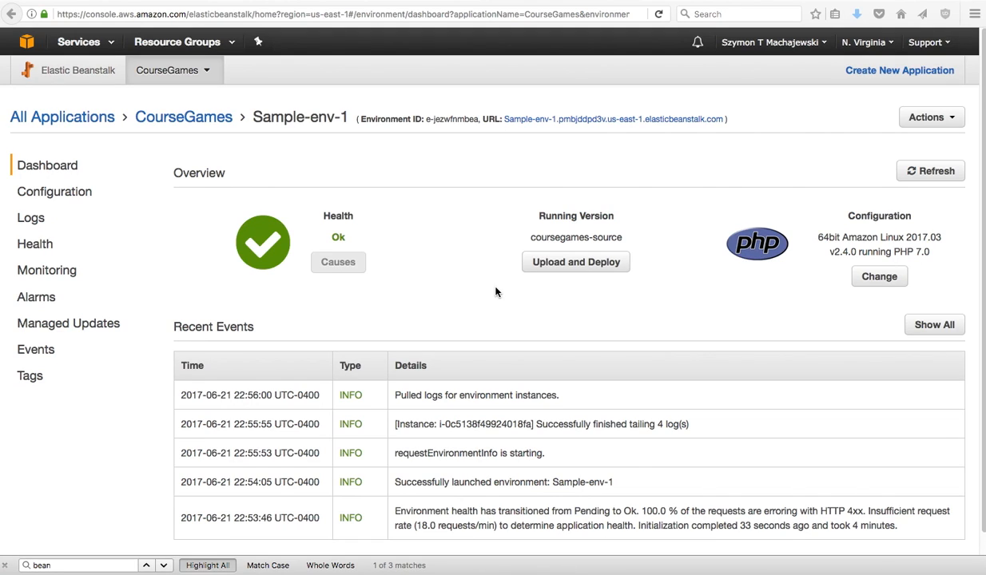
{"action": "scroll", "scroll_direction": "down", "scroll_amount": 3}
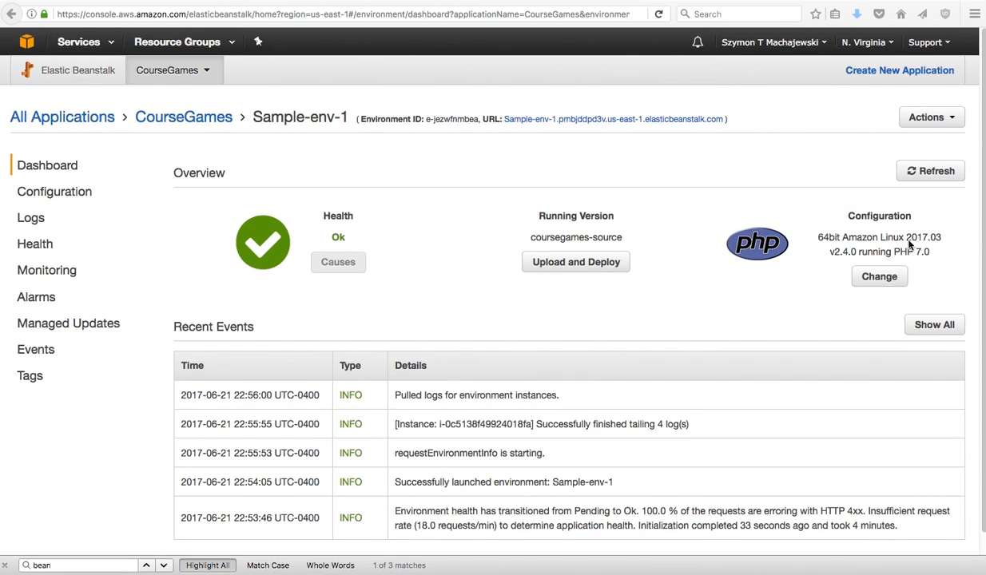
{"action": "mouse_move", "coordinate": [860, 236]}
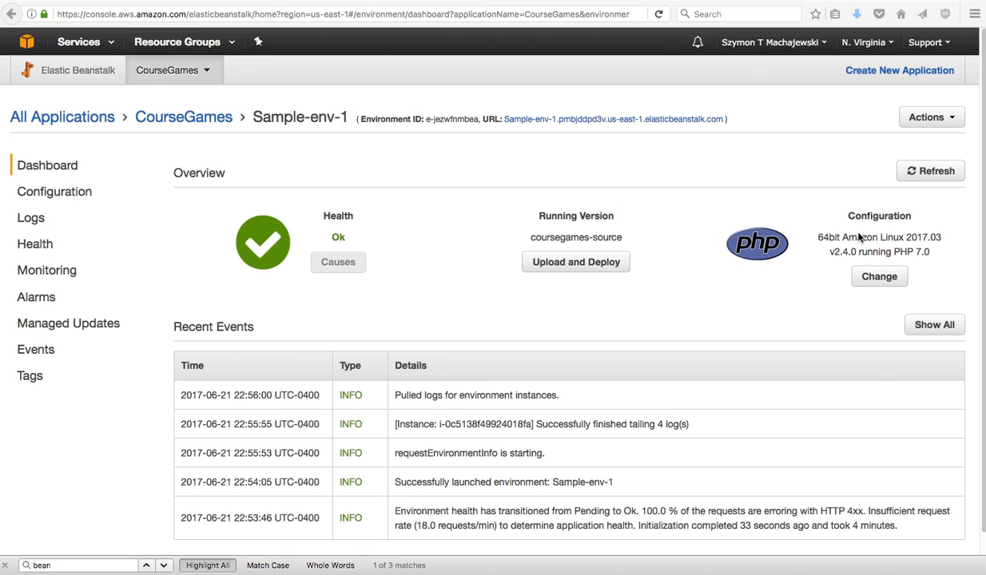
{"action": "mouse_move", "coordinate": [629, 144]}
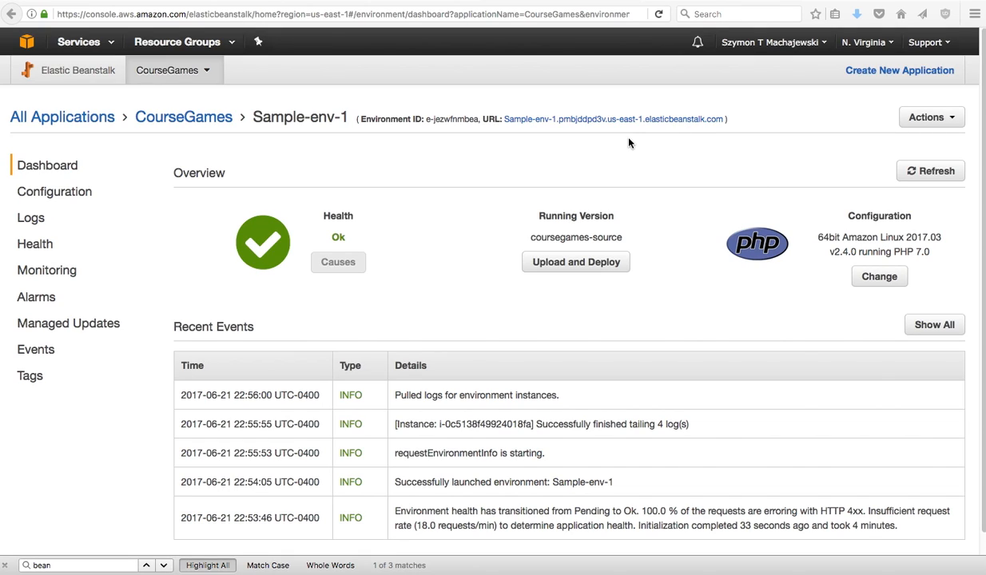
{"action": "mouse_move", "coordinate": [511, 120]}
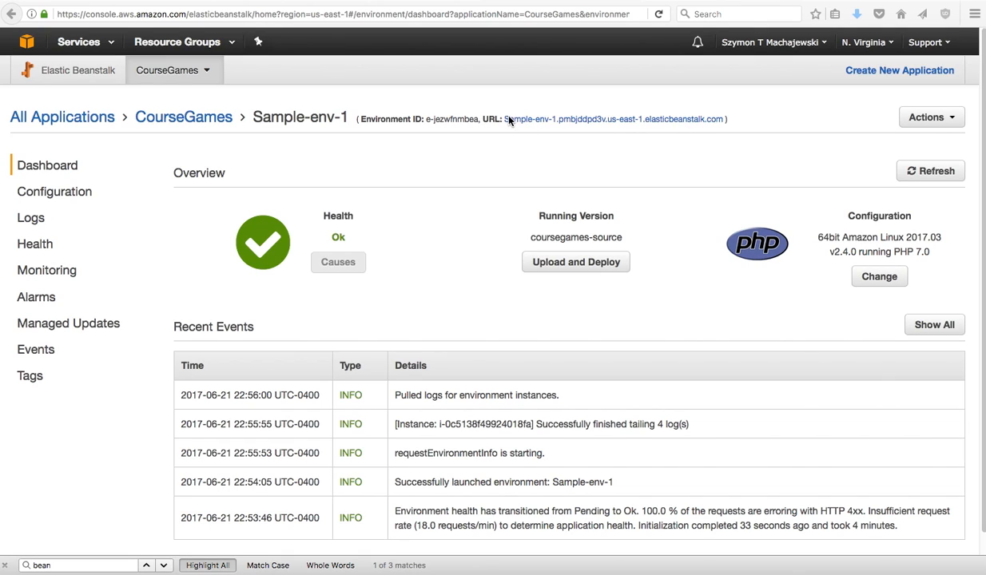
{"action": "mouse_move", "coordinate": [632, 122]}
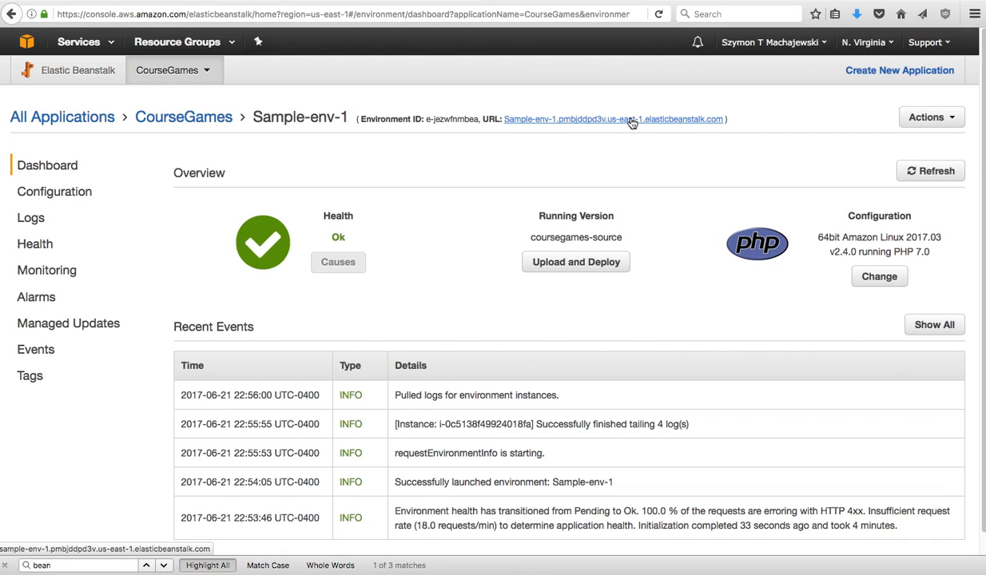
{"action": "right_click", "coordinate": [632, 118]}
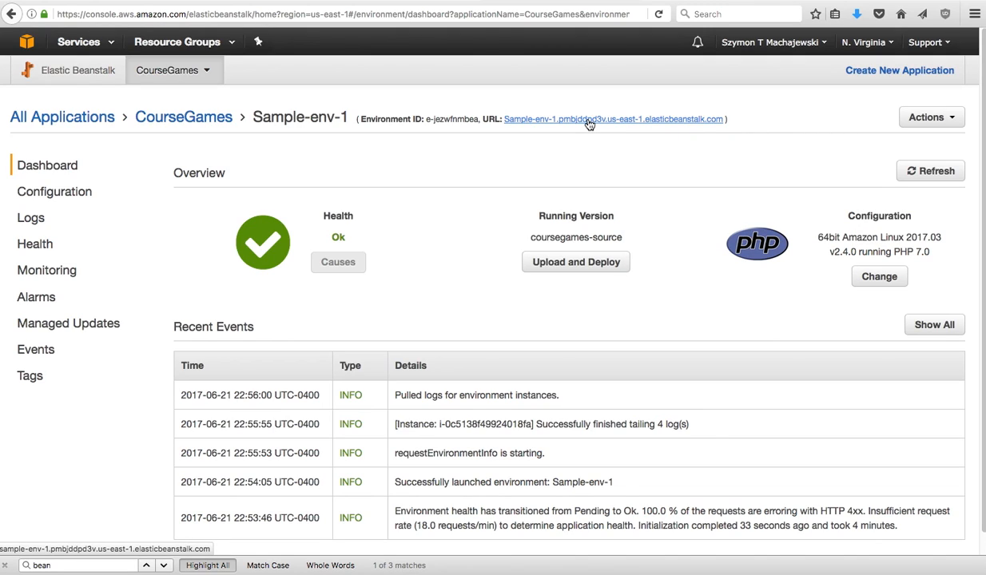
{"action": "right_click", "coordinate": [588, 118]}
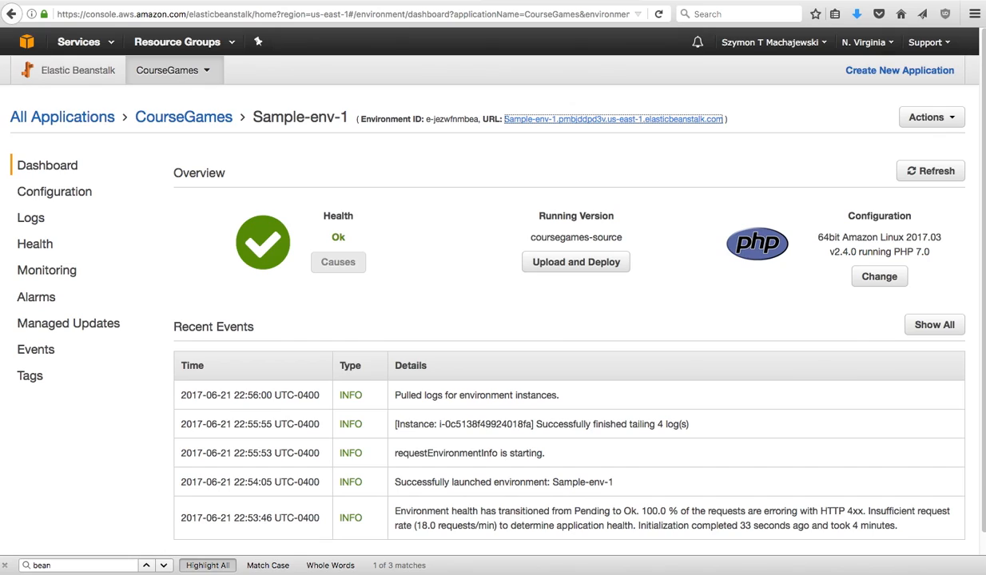
- Visit the environment URL, which returns Forbidden, then bring up recent downloads
{"action": "left_click", "coordinate": [613, 118]}
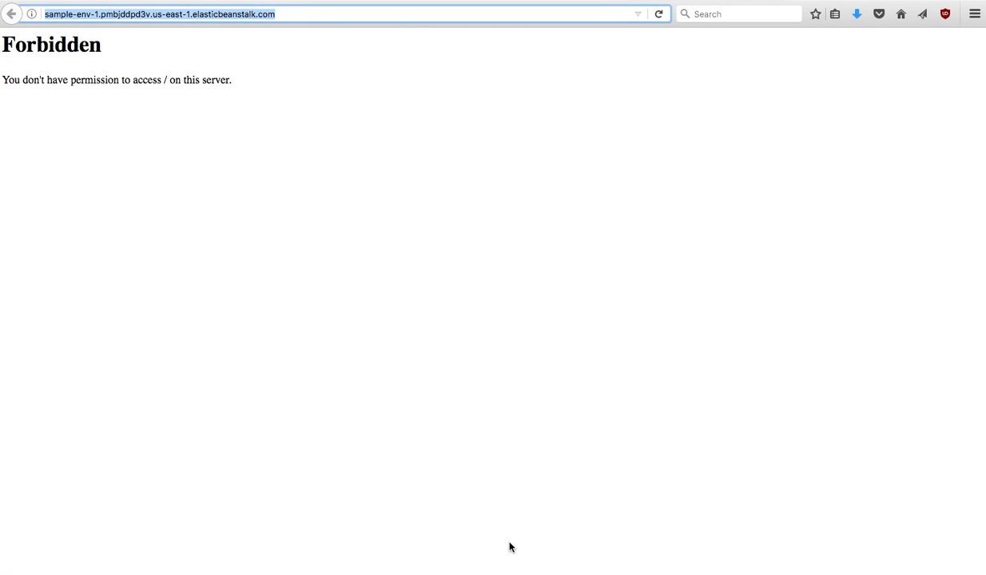
{"action": "mouse_move", "coordinate": [651, 499]}
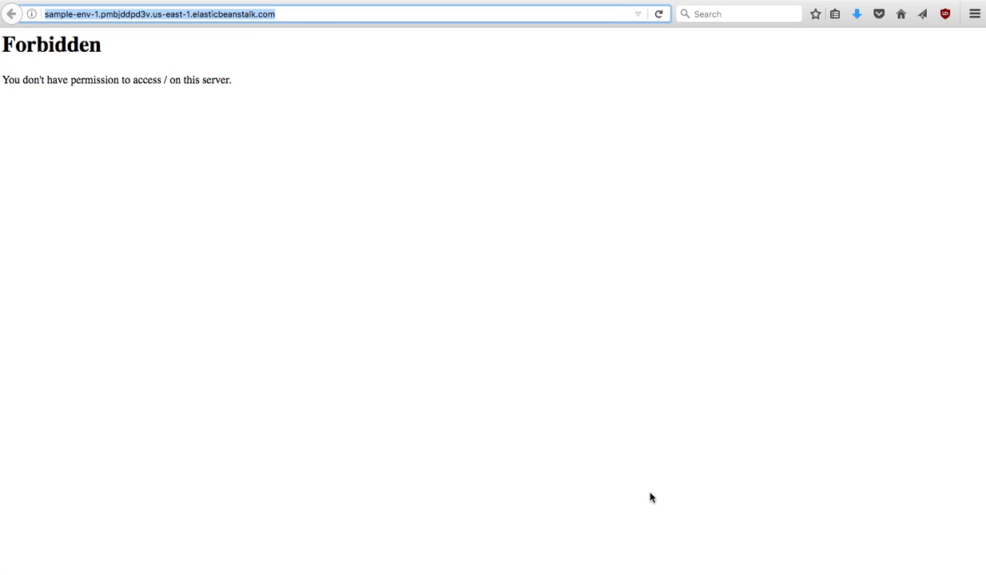
{"action": "left_click", "coordinate": [798, 534]}
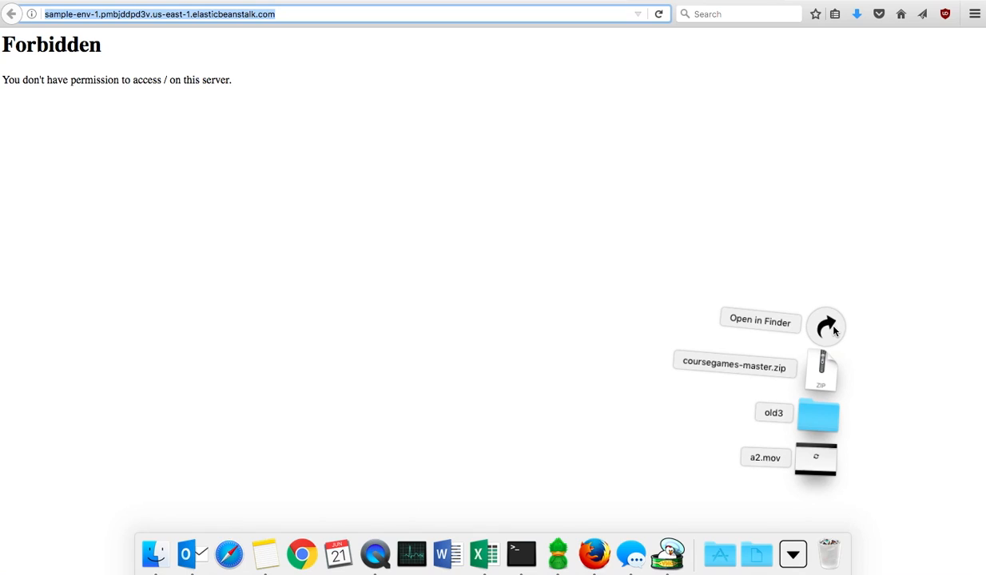
{"action": "mouse_move", "coordinate": [819, 375]}
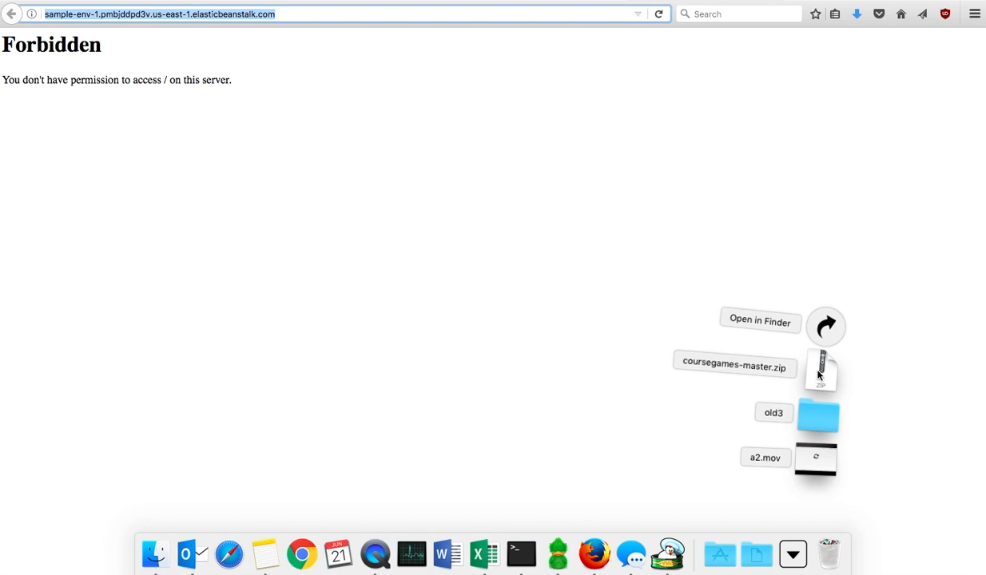
{"action": "mouse_move", "coordinate": [780, 369]}
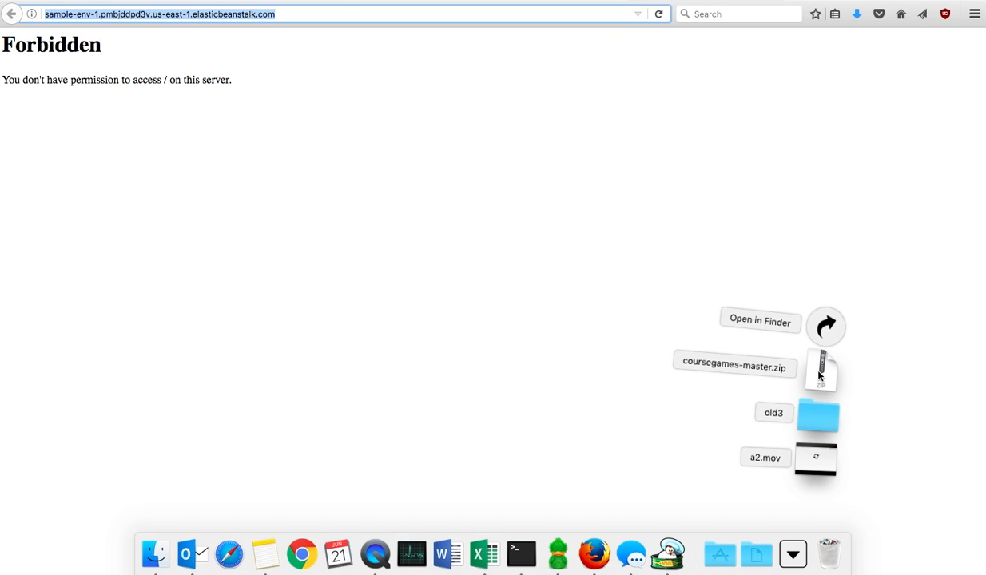
- Show coursegames-master in Finder and expand the nested coursegames folder inside it
{"action": "left_click", "coordinate": [759, 320]}
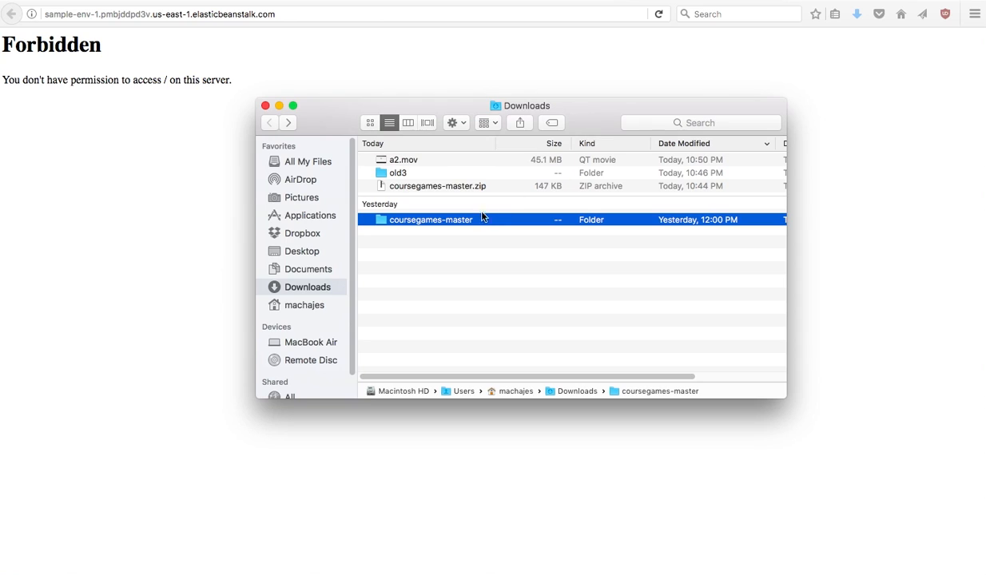
{"action": "double_click", "coordinate": [429, 220]}
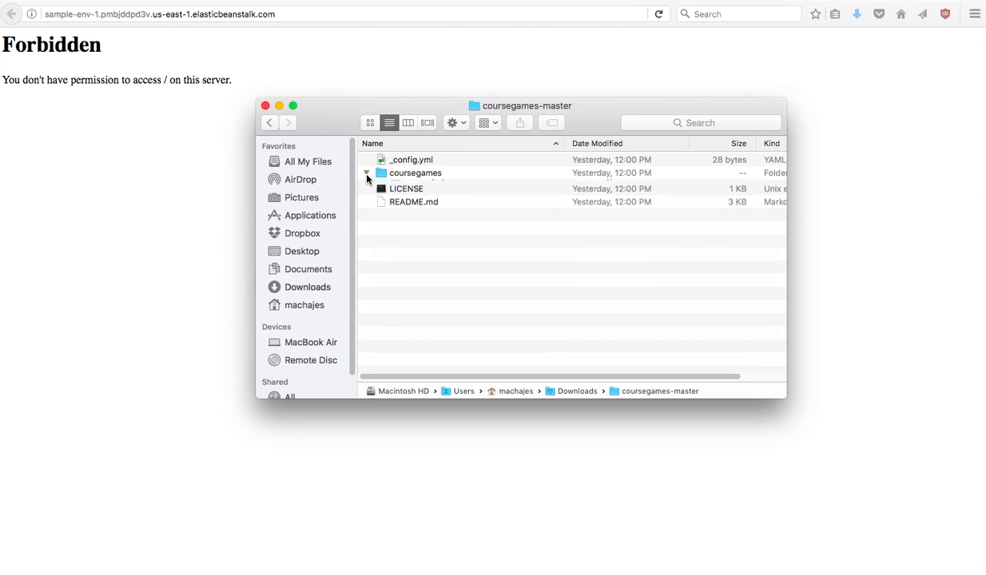
{"action": "left_click", "coordinate": [368, 173]}
{"action": "type", "text": "/coursegames-master/coursegames/"}
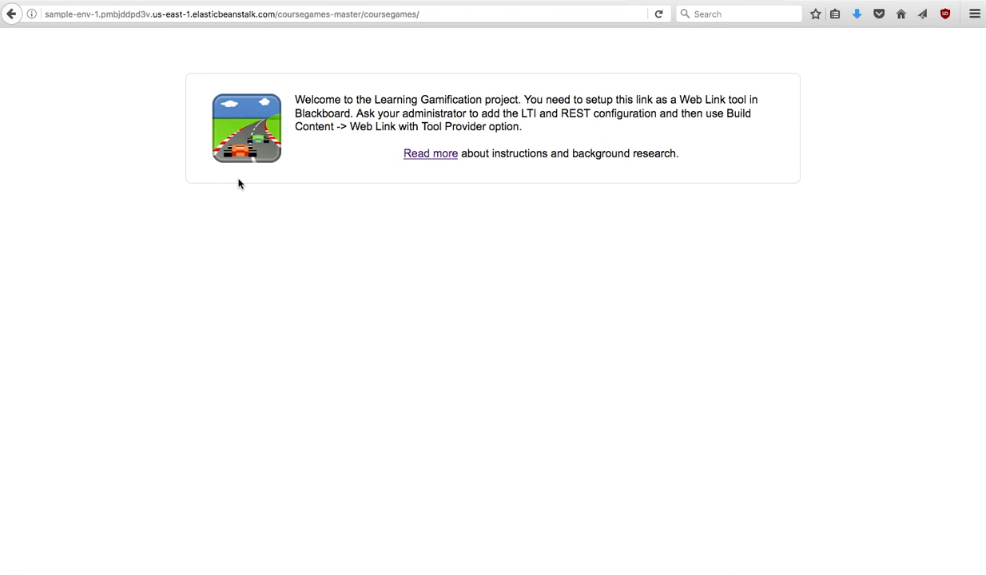
{"action": "mouse_move", "coordinate": [379, 41]}
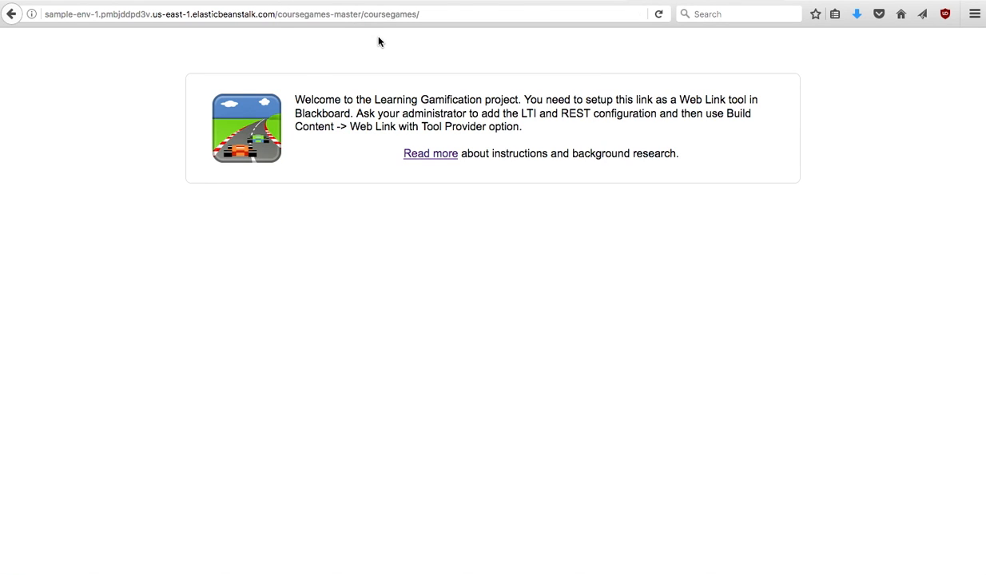
- Bring up recent downloads again, now listing the coursegames-master folder
{"action": "left_click", "coordinate": [801, 531]}
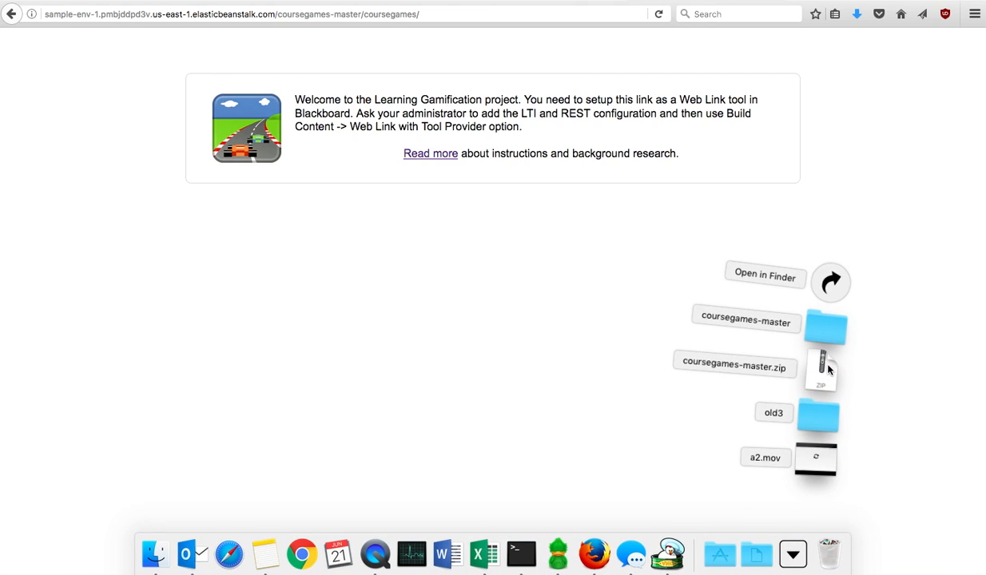
- Compress the seven items inside the coursegames folder into a new Archive.zip beside them
{"action": "left_click", "coordinate": [765, 277]}
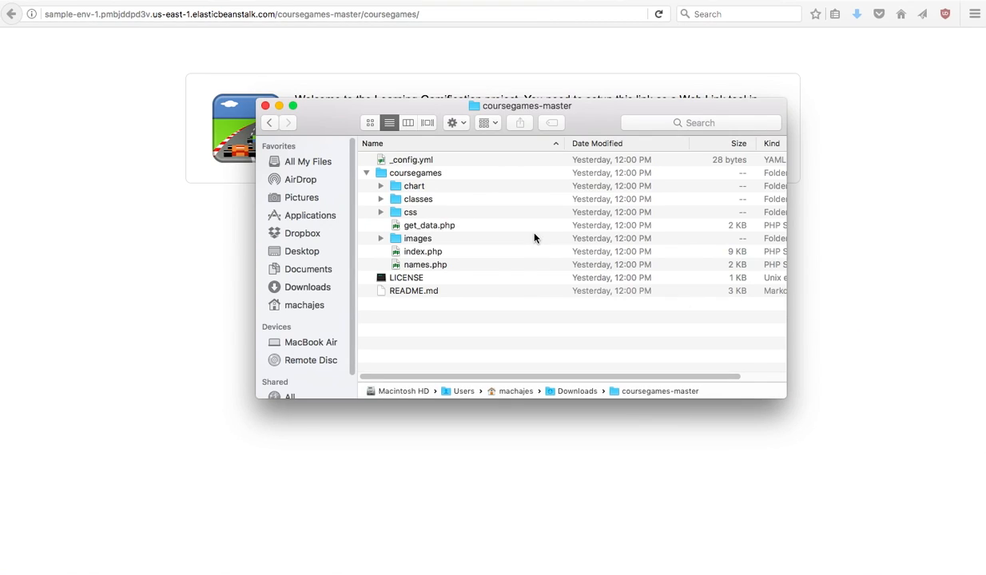
{"action": "mouse_move", "coordinate": [406, 186]}
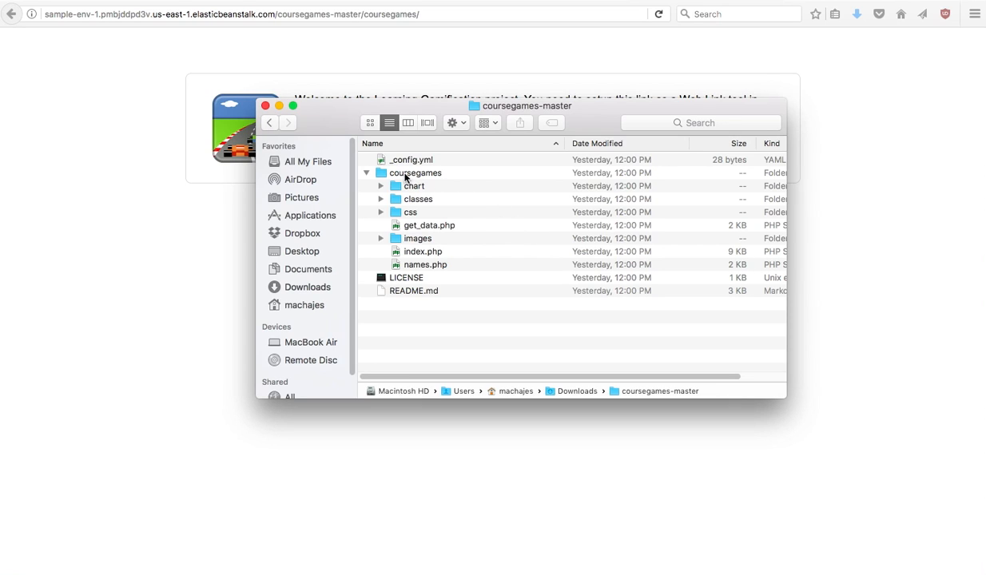
{"action": "double_click", "coordinate": [416, 173]}
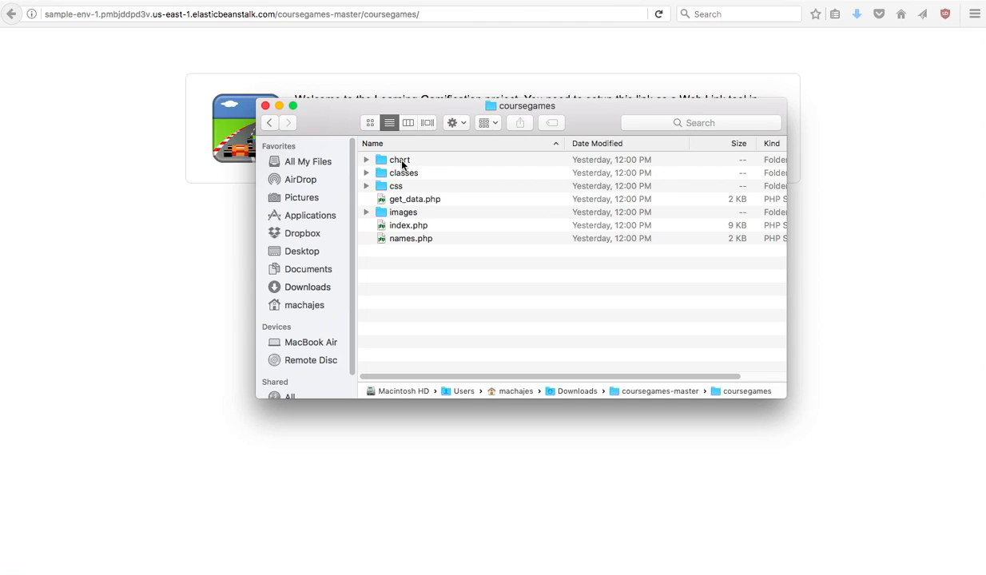
{"action": "right_click", "coordinate": [409, 239]}
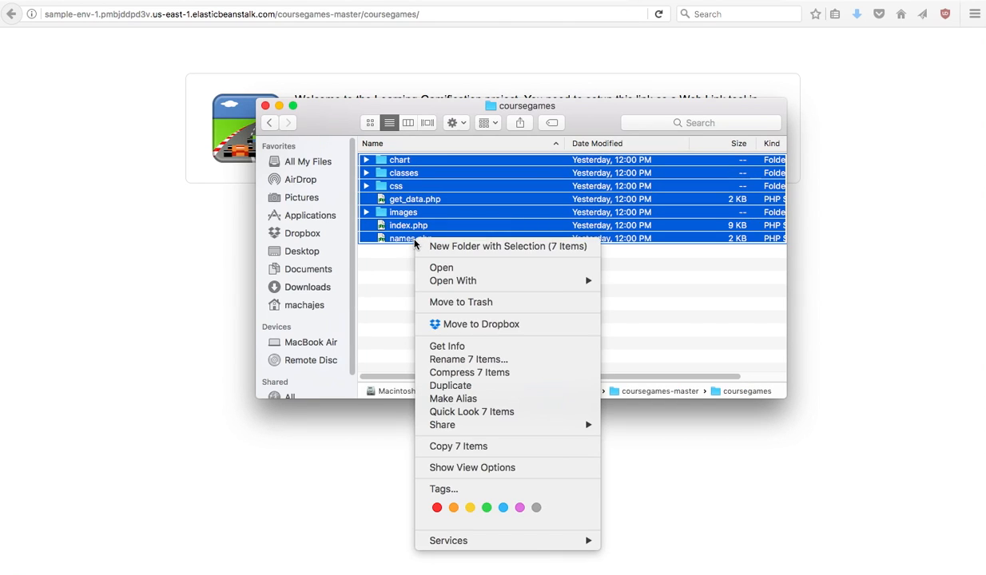
{"action": "mouse_move", "coordinate": [468, 359]}
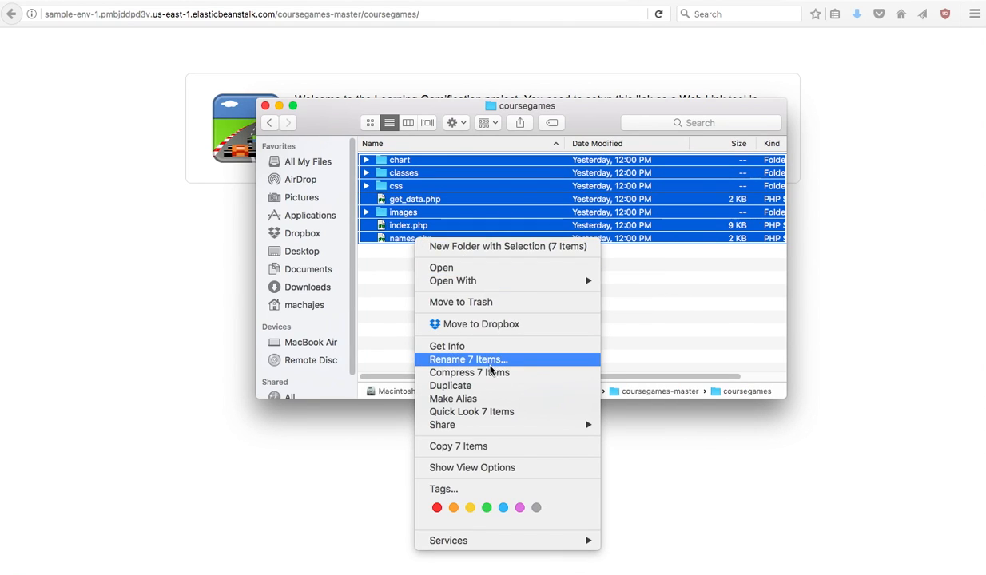
{"action": "left_click", "coordinate": [470, 372]}
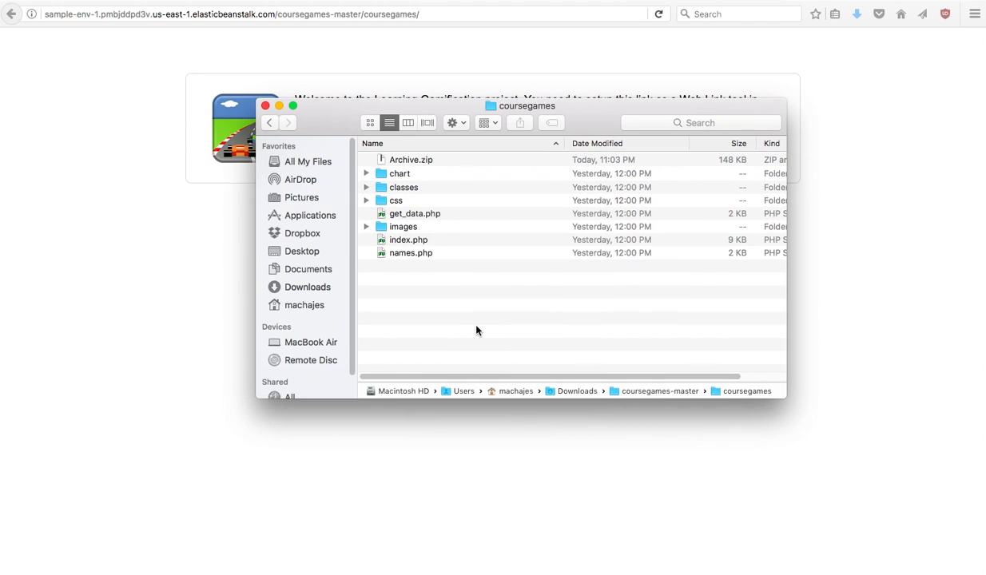
{"action": "left_click", "coordinate": [411, 160]}
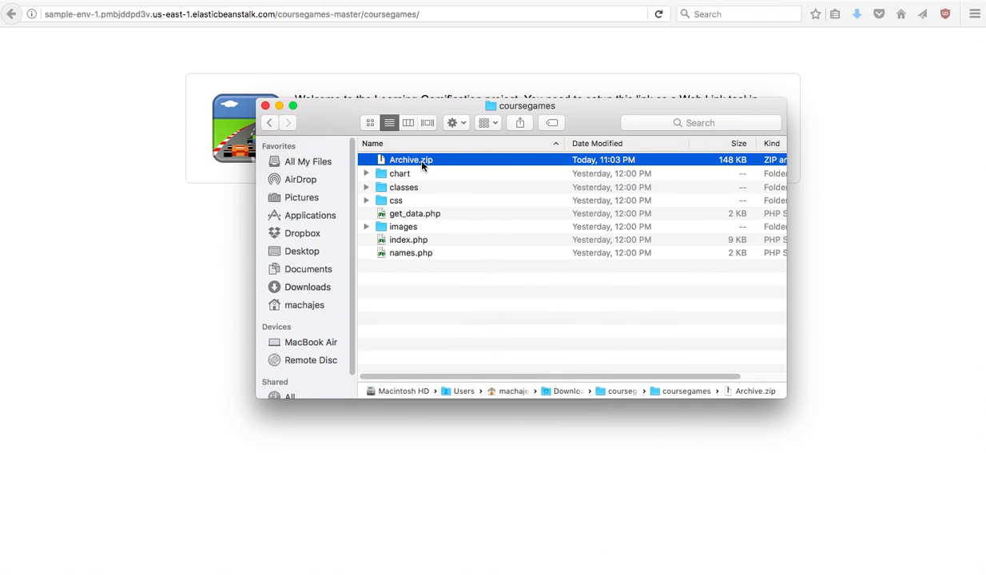